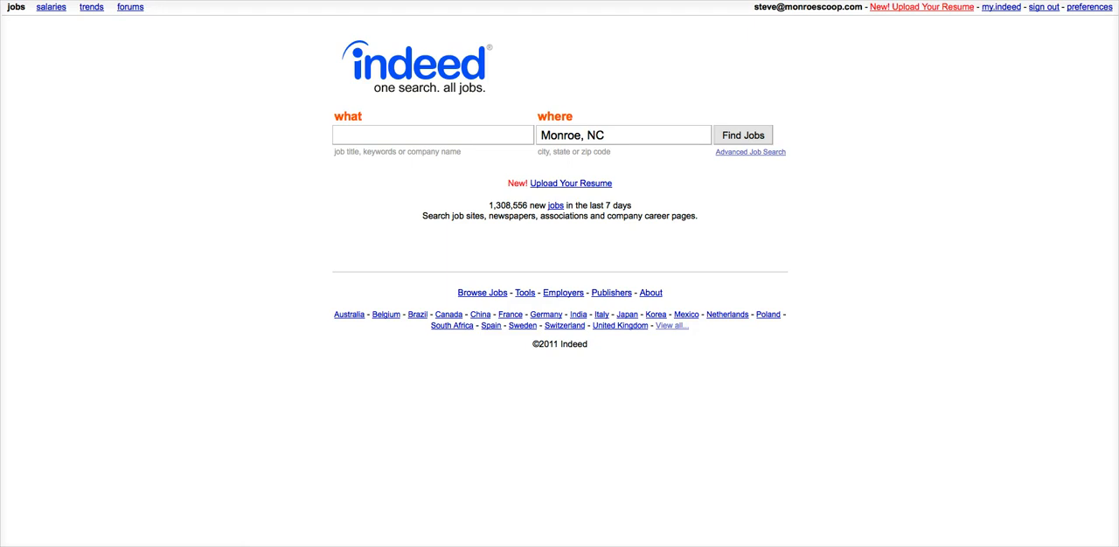
pyautogui.moveTo(297, 451)
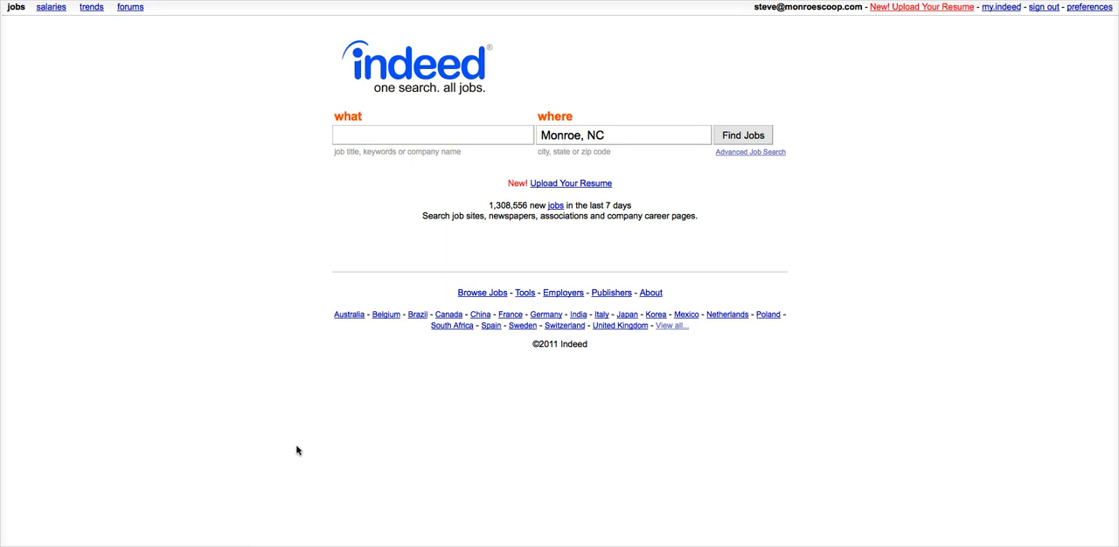
pyautogui.moveTo(296, 448)
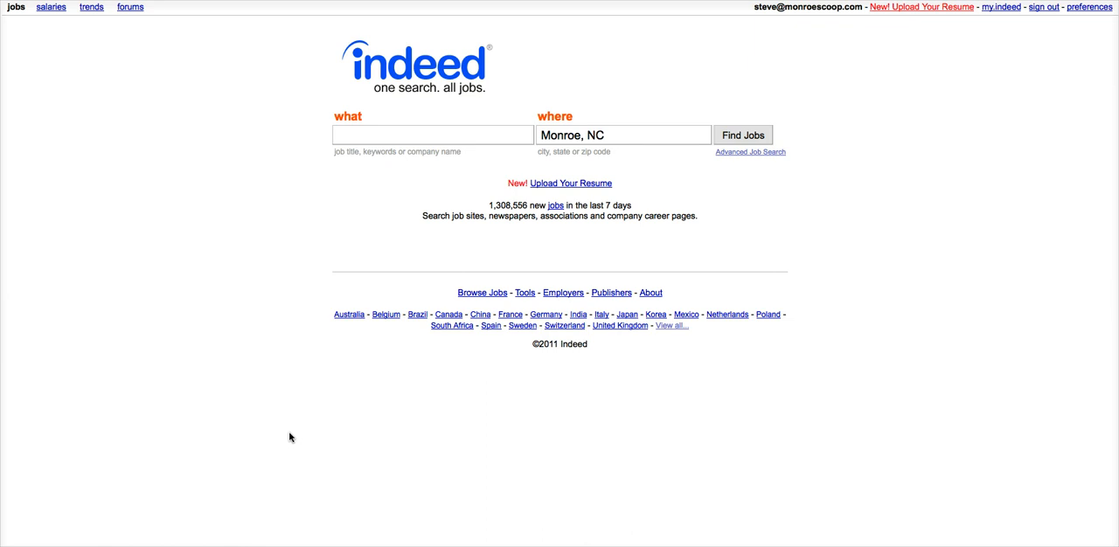
pyautogui.moveTo(285, 415)
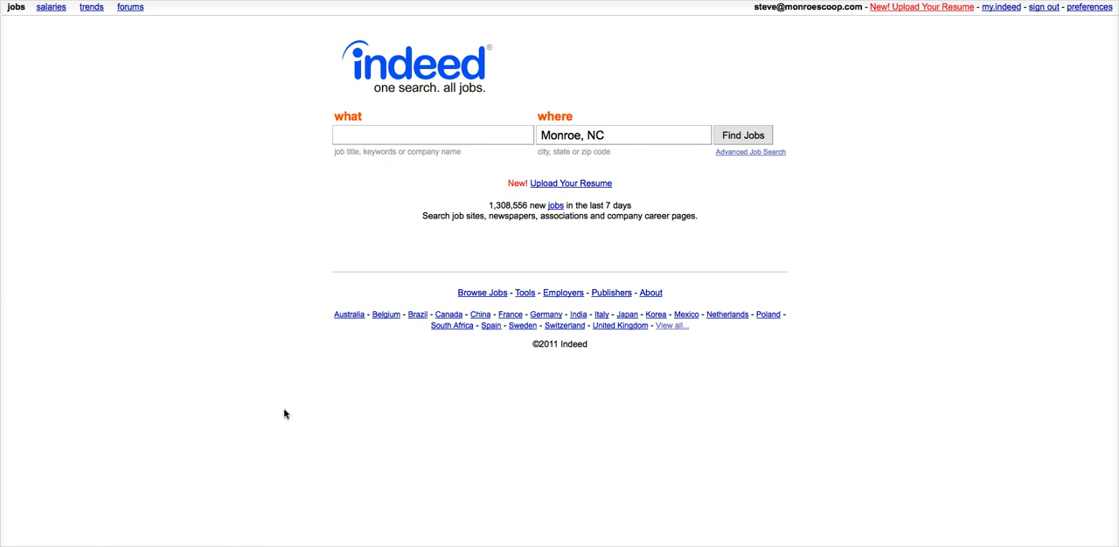
pyautogui.moveTo(271, 417)
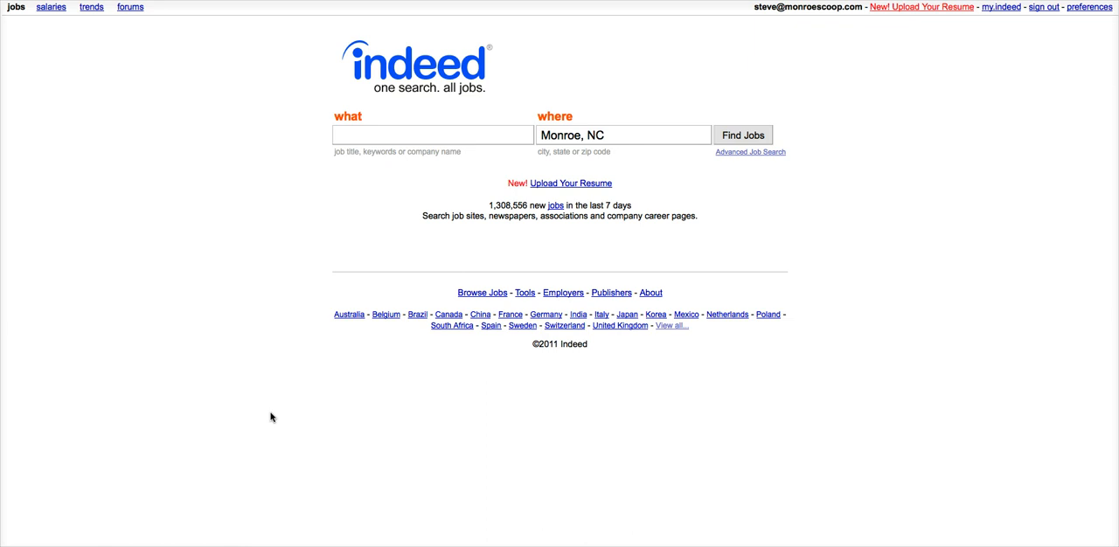
pyautogui.moveTo(269, 416)
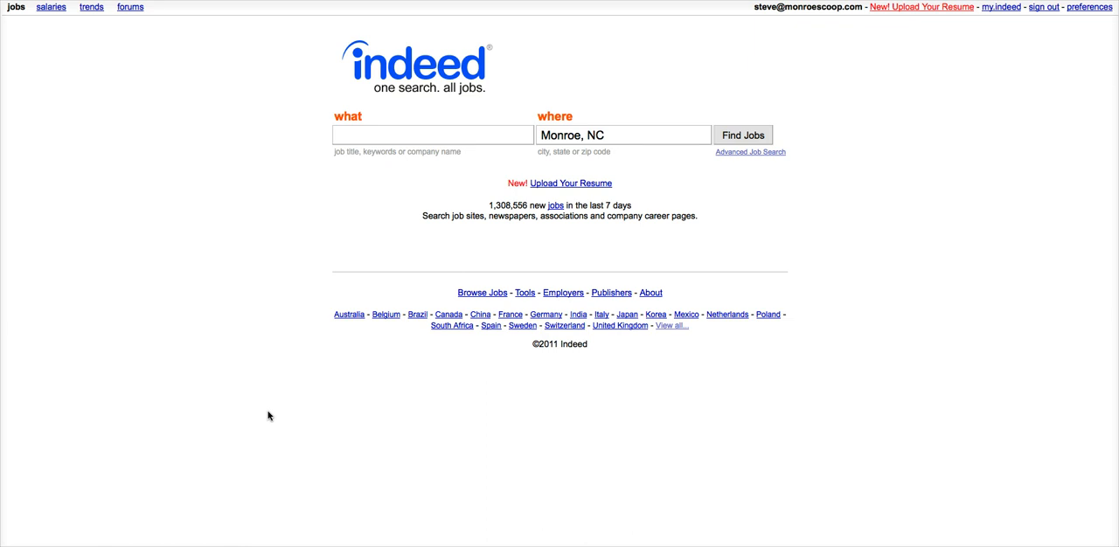
pyautogui.moveTo(265, 400)
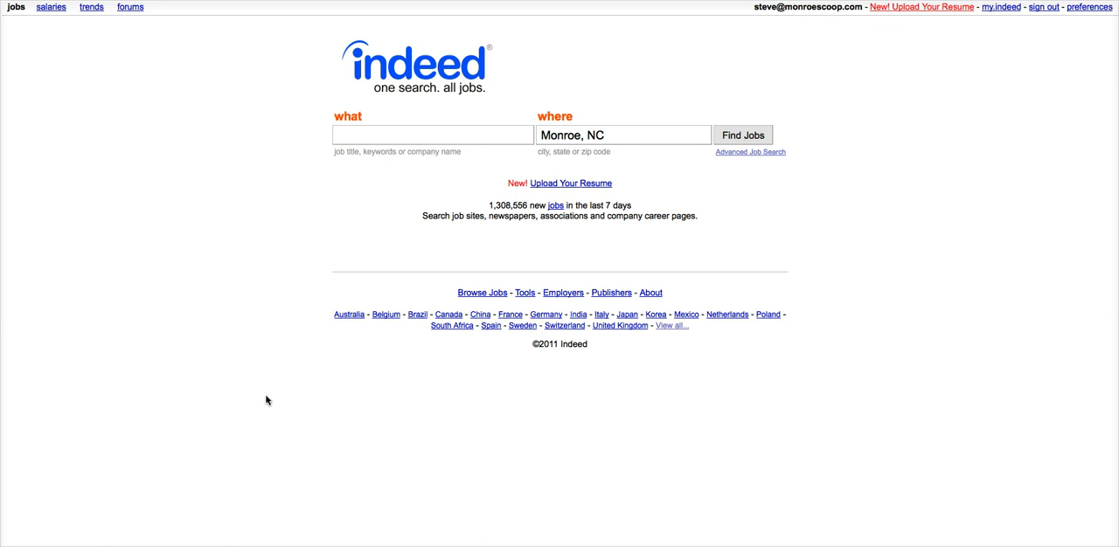
pyautogui.moveTo(266, 394)
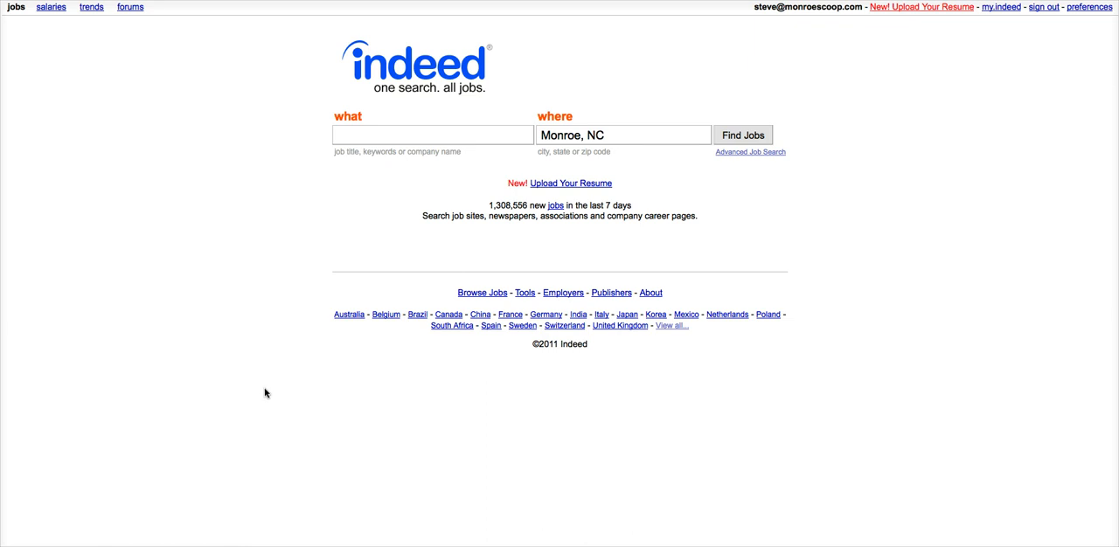
pyautogui.moveTo(266, 393)
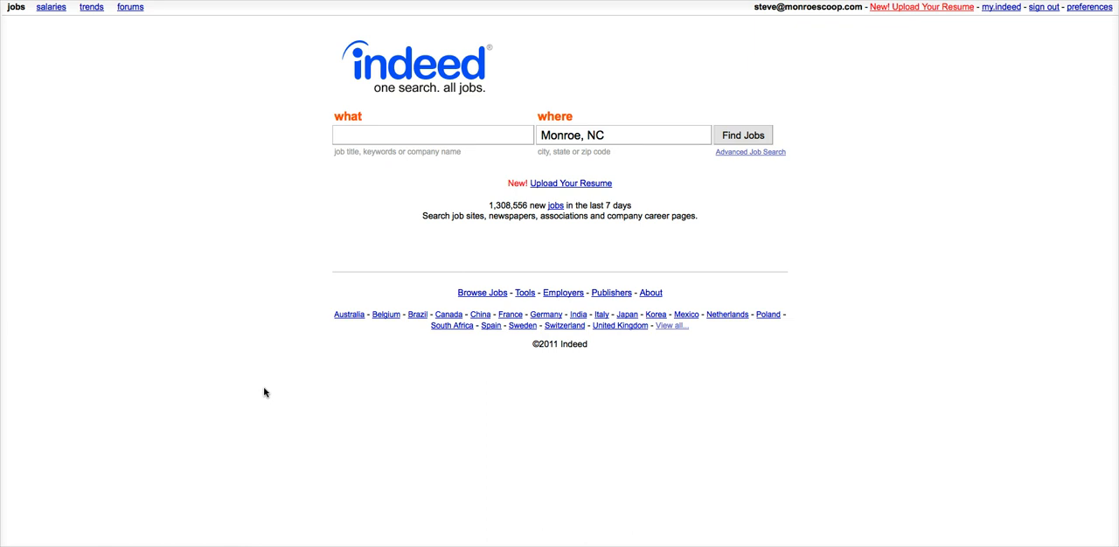
pyautogui.moveTo(266, 388)
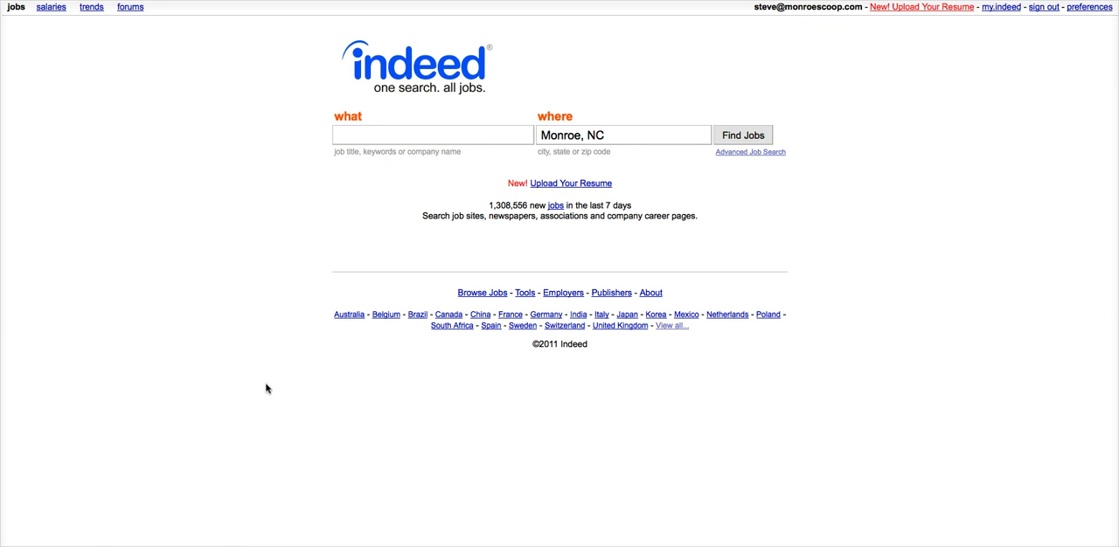
pyautogui.moveTo(266, 374)
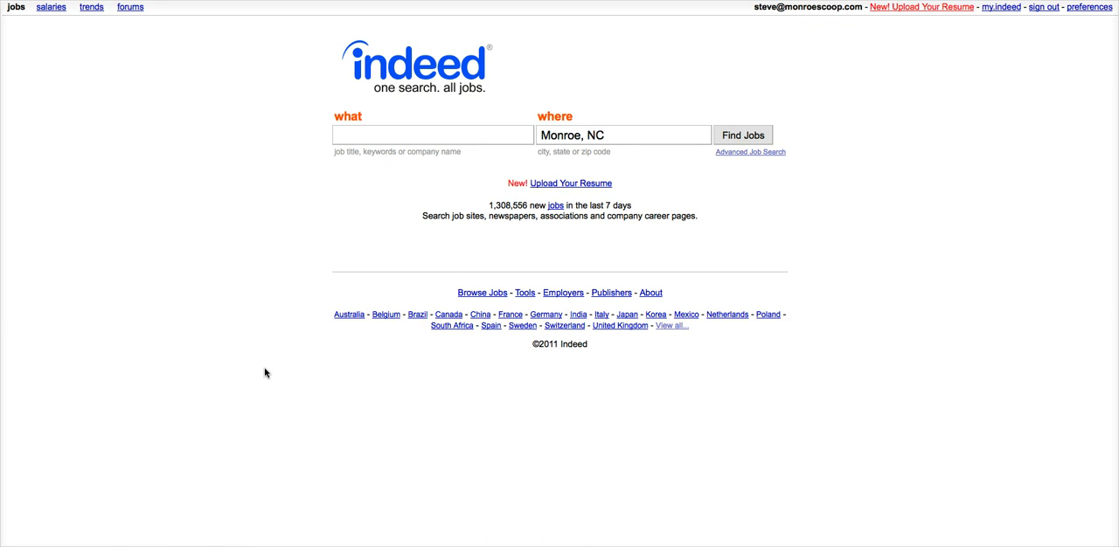
pyautogui.moveTo(265, 143)
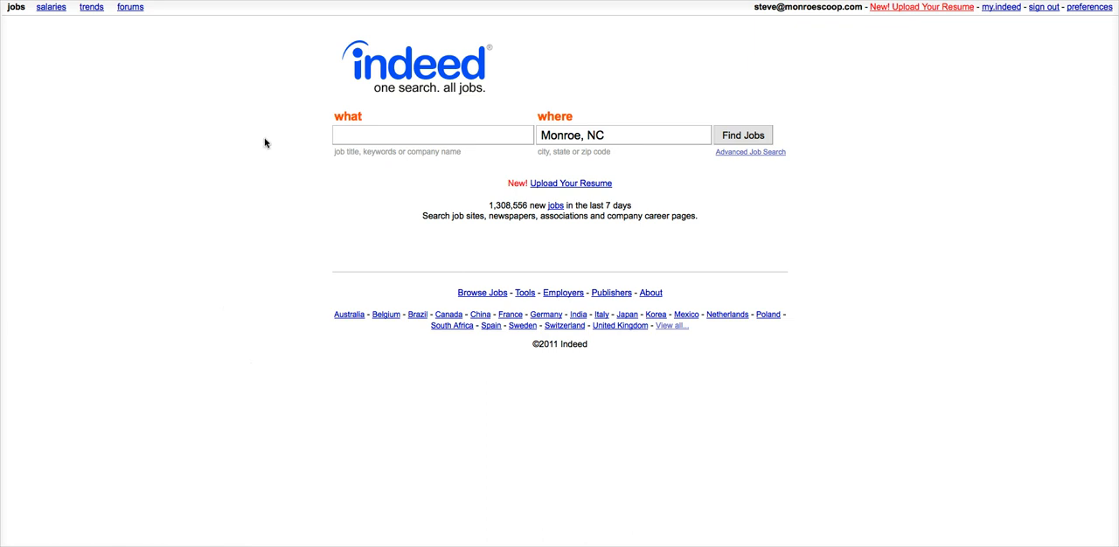
pyautogui.moveTo(235, 161)
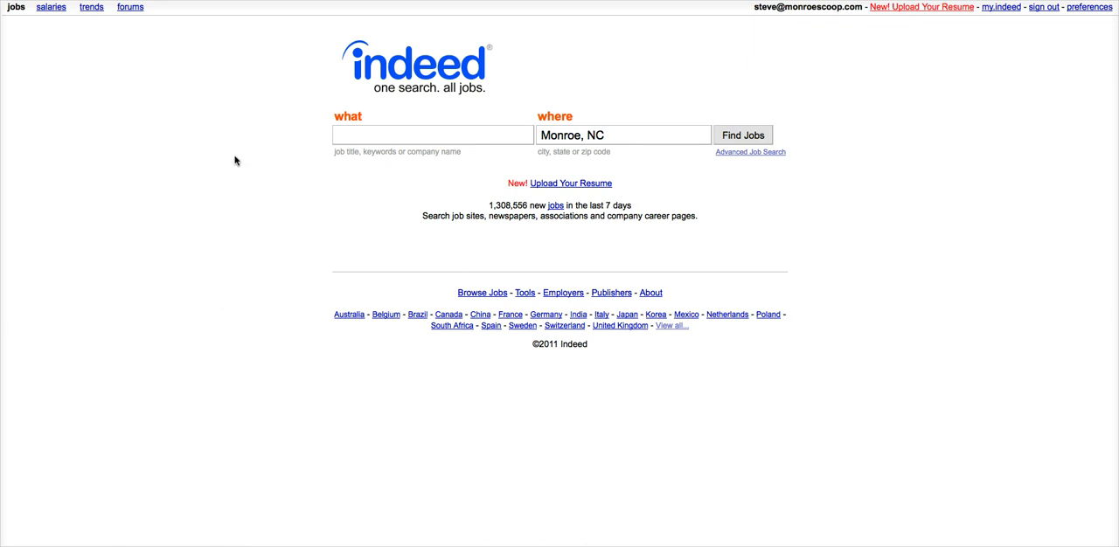
pyautogui.moveTo(303, 105)
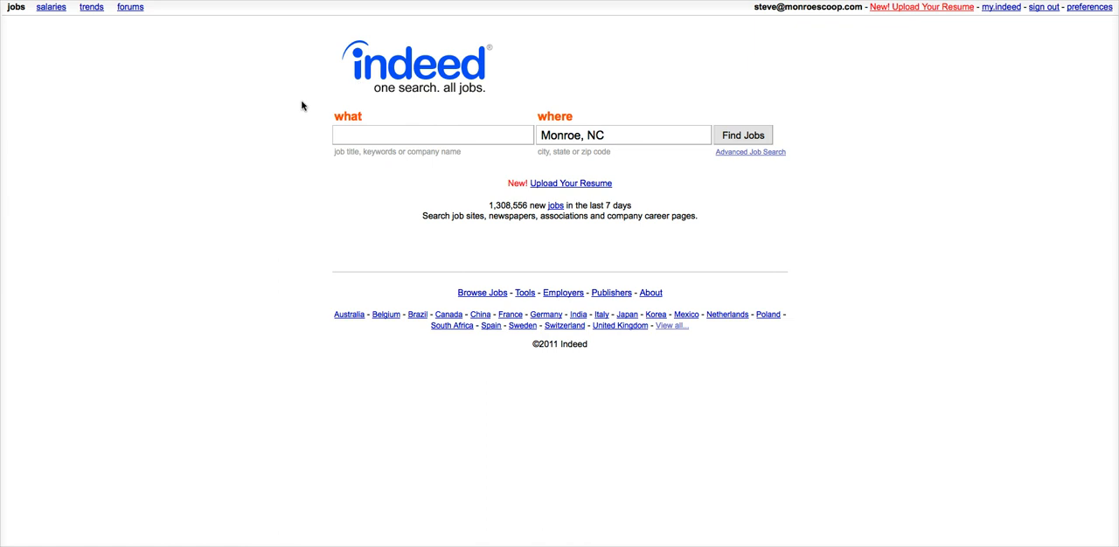
pyautogui.moveTo(297, 111)
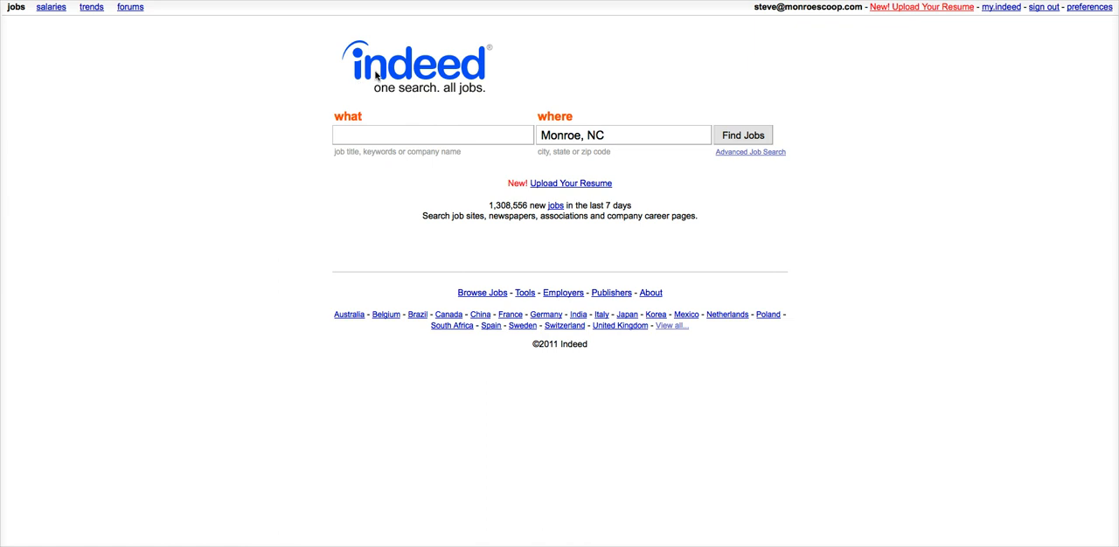
pyautogui.moveTo(297, 96)
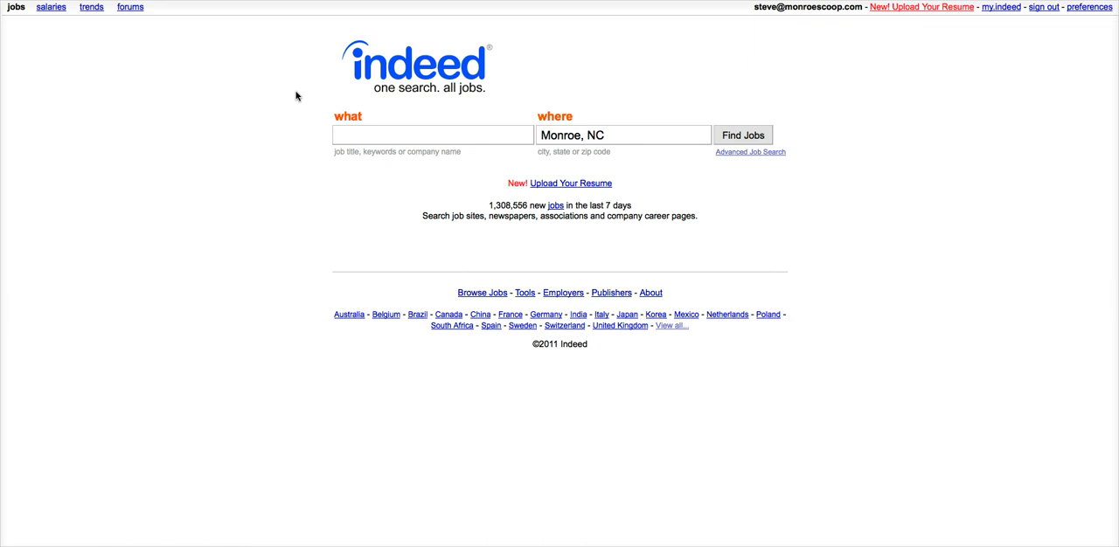
pyautogui.moveTo(283, 103)
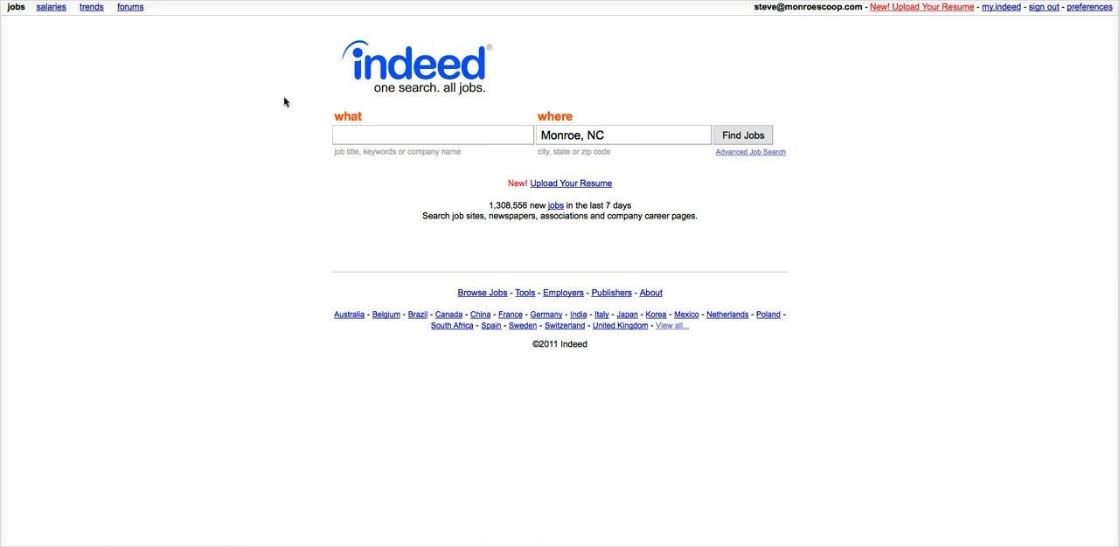
pyautogui.moveTo(272, 90)
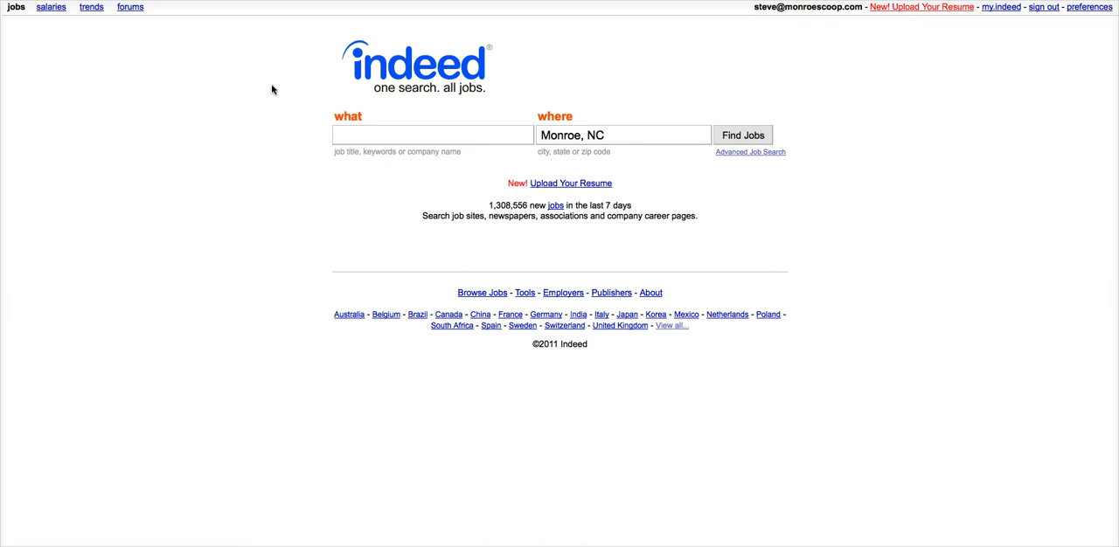
pyautogui.moveTo(318, 76)
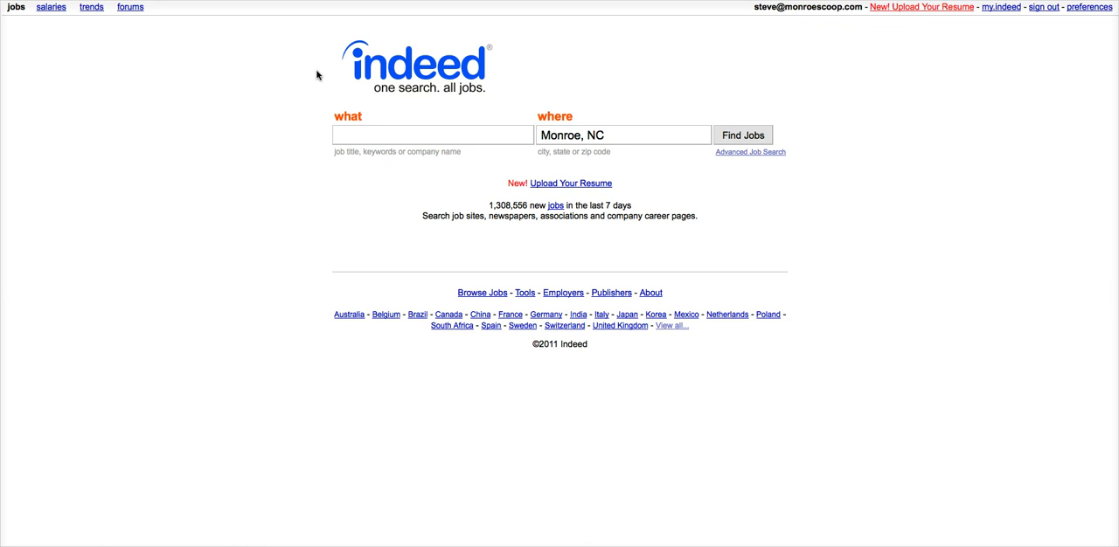
pyautogui.moveTo(287, 81)
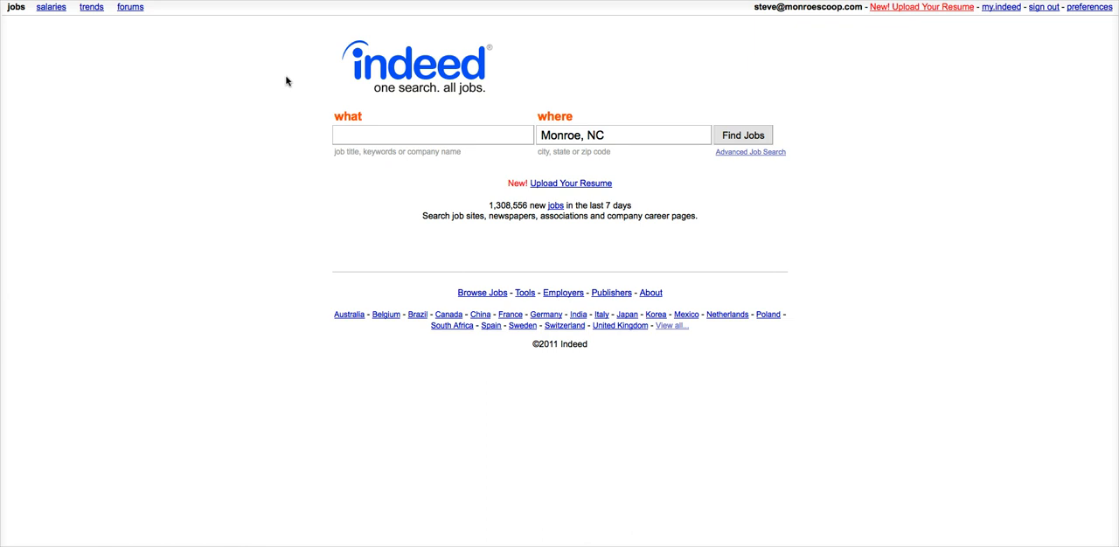
pyautogui.moveTo(425, 73)
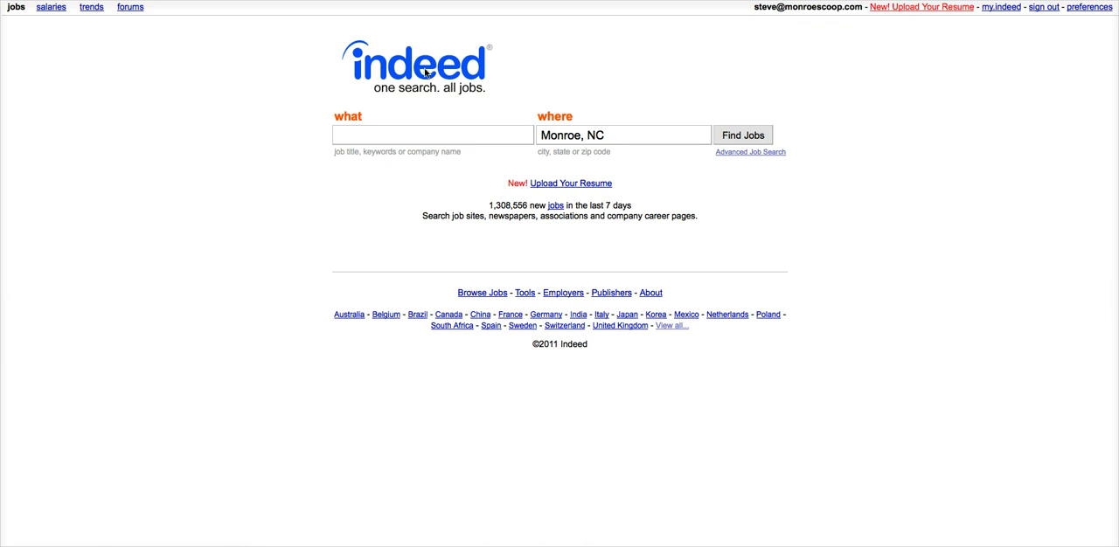
pyautogui.moveTo(496, 68)
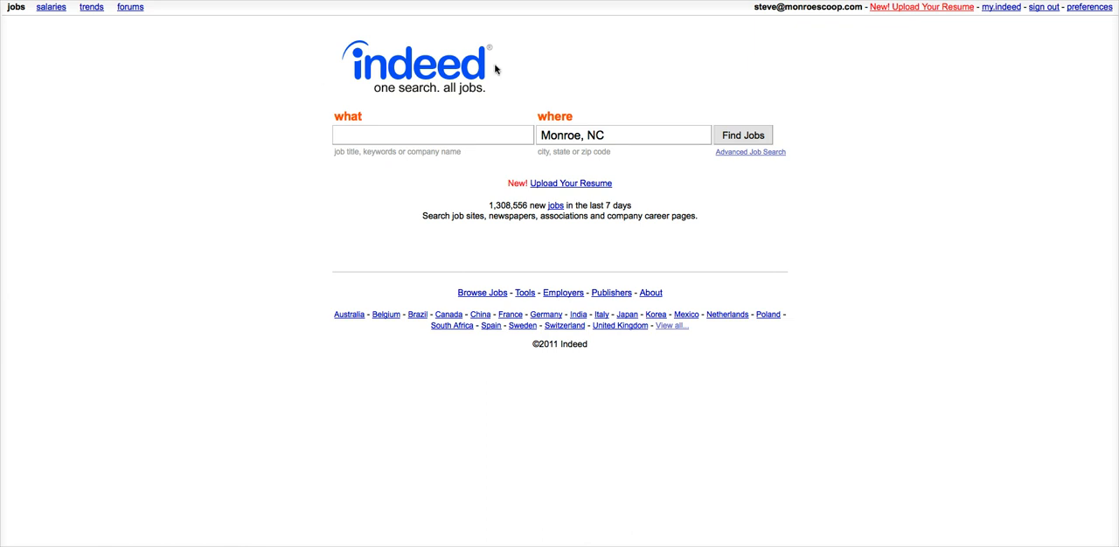
pyautogui.moveTo(301, 81)
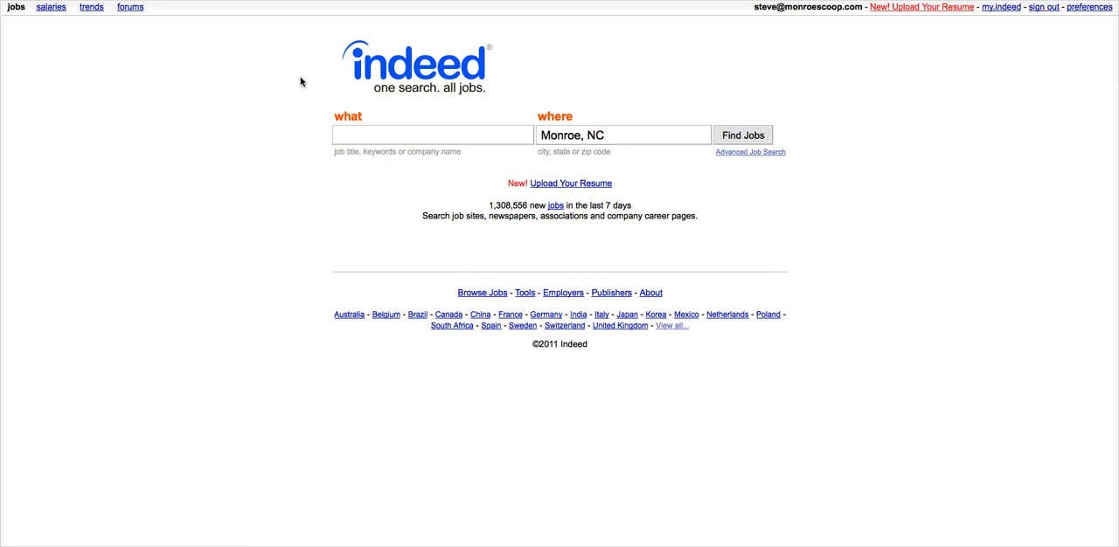
pyautogui.moveTo(308, 82)
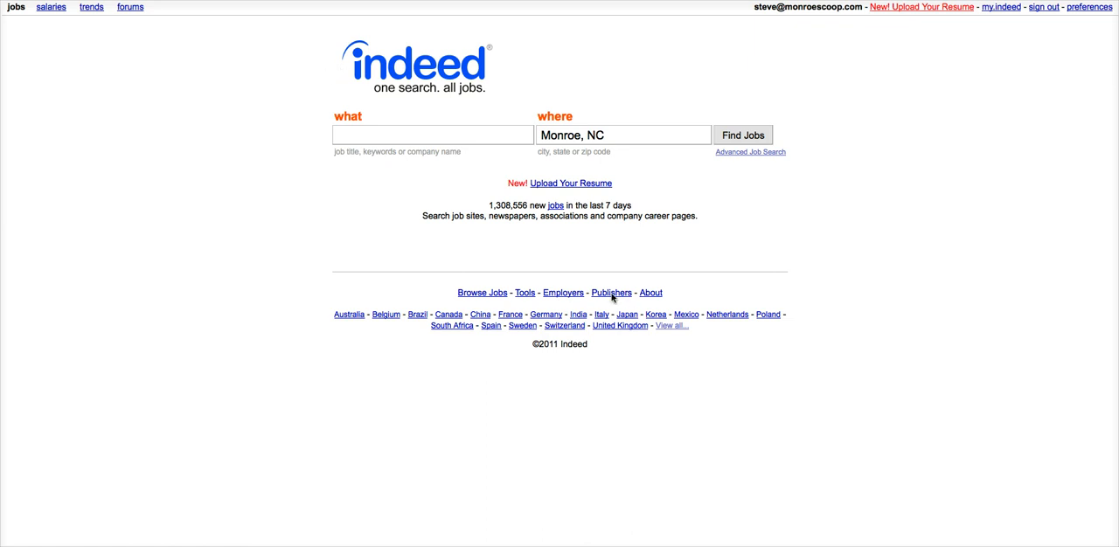
# Scroll the Jobs page down to the embedded 'Security Guard jobs in 28277' results.
pyautogui.click(610, 294)
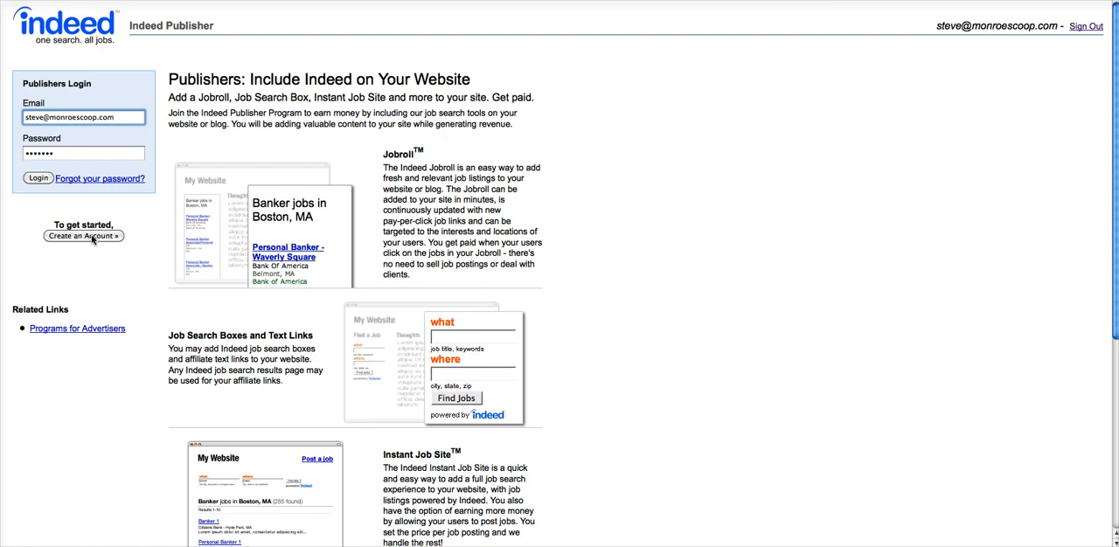
pyautogui.moveTo(144, 202)
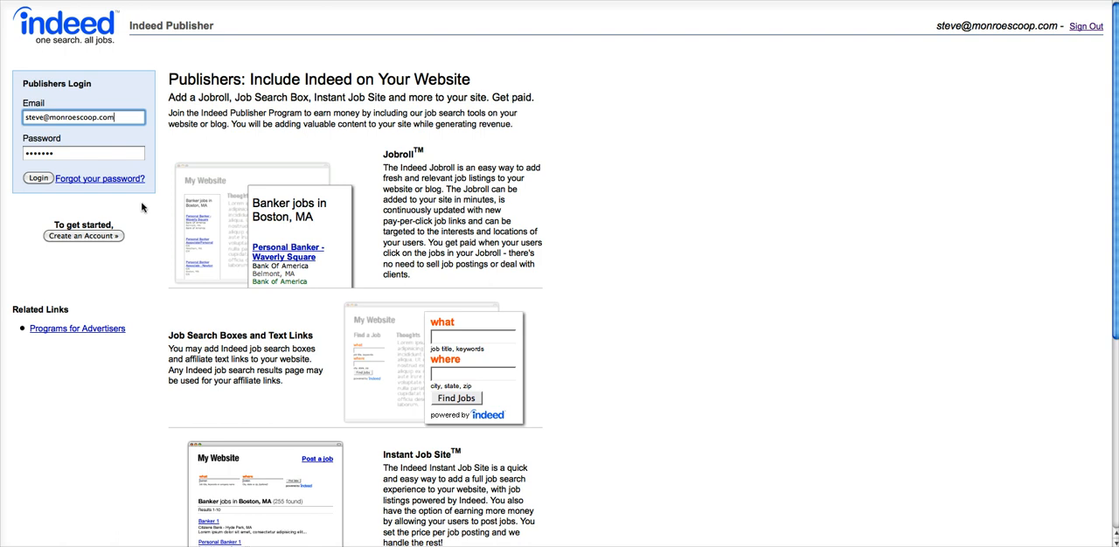
pyautogui.moveTo(644, 42)
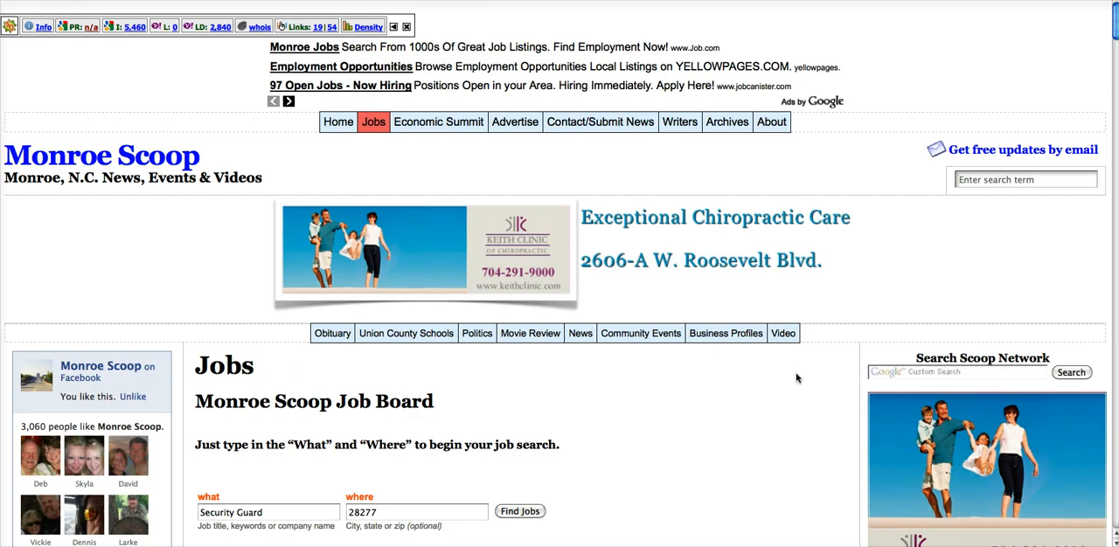
pyautogui.moveTo(797, 377)
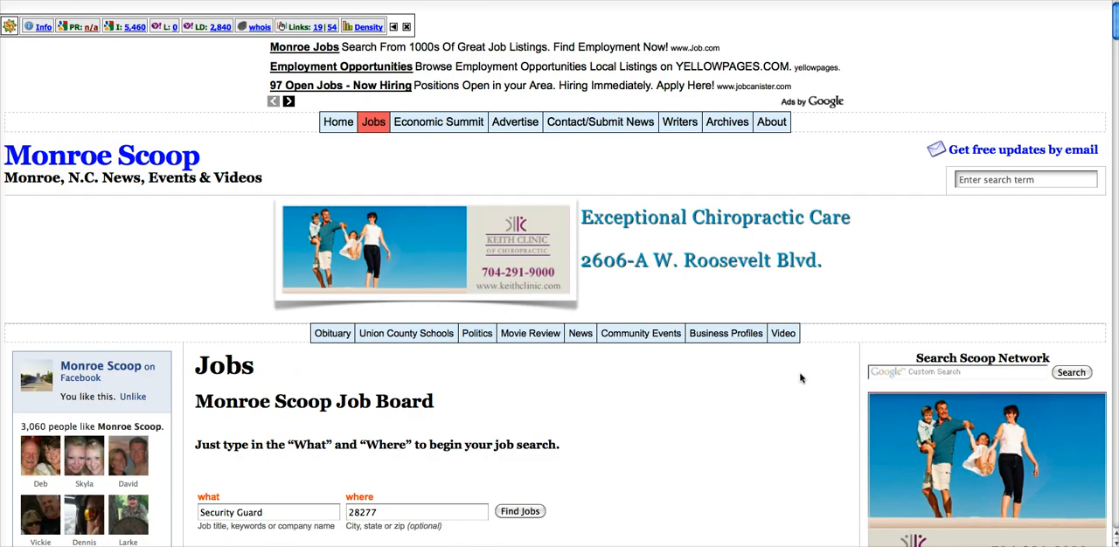
pyautogui.click(519, 510)
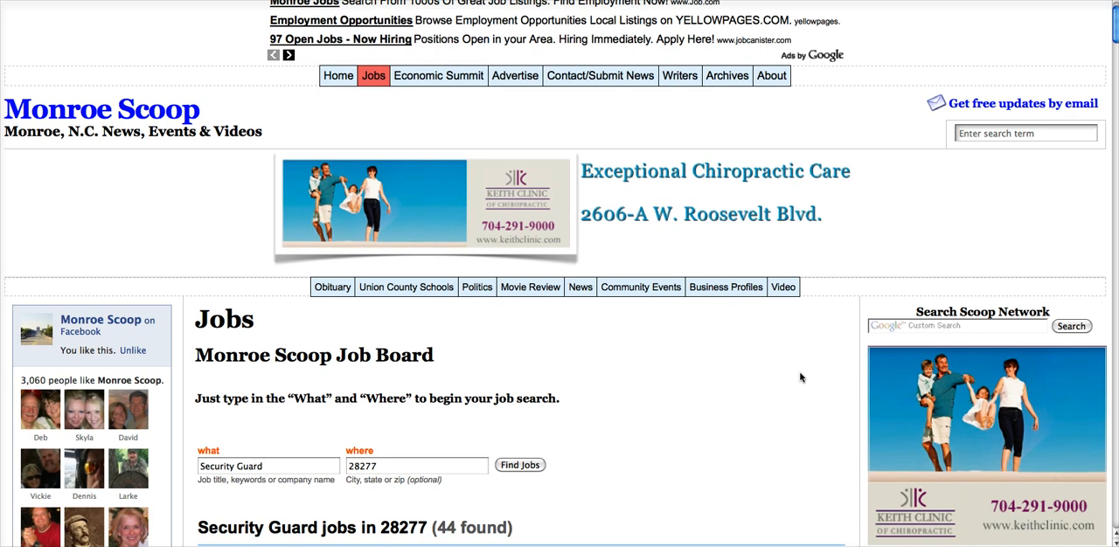
pyautogui.scroll(-3)
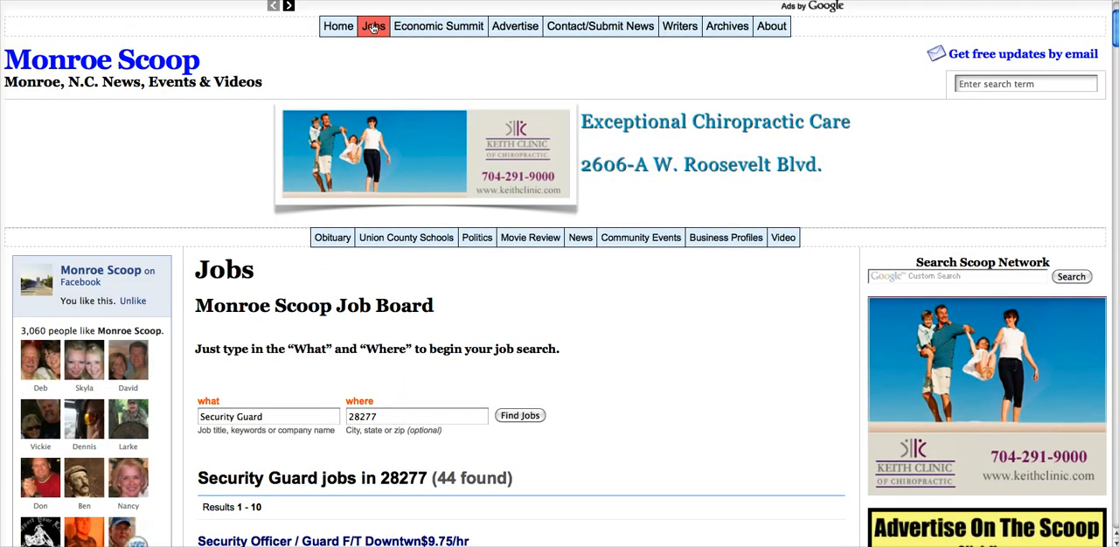
pyautogui.moveTo(778, 323)
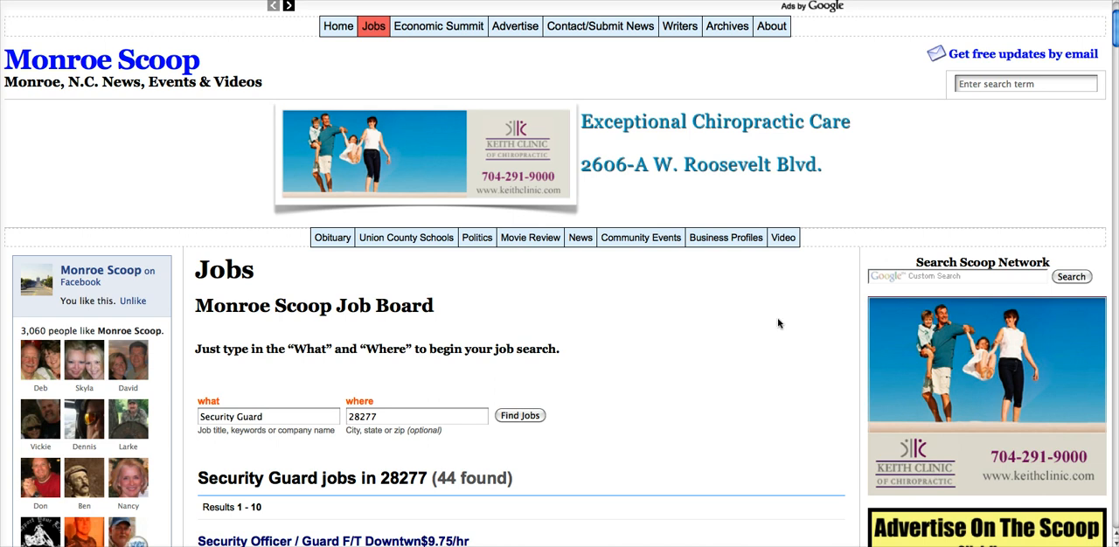
pyautogui.scroll(-3)
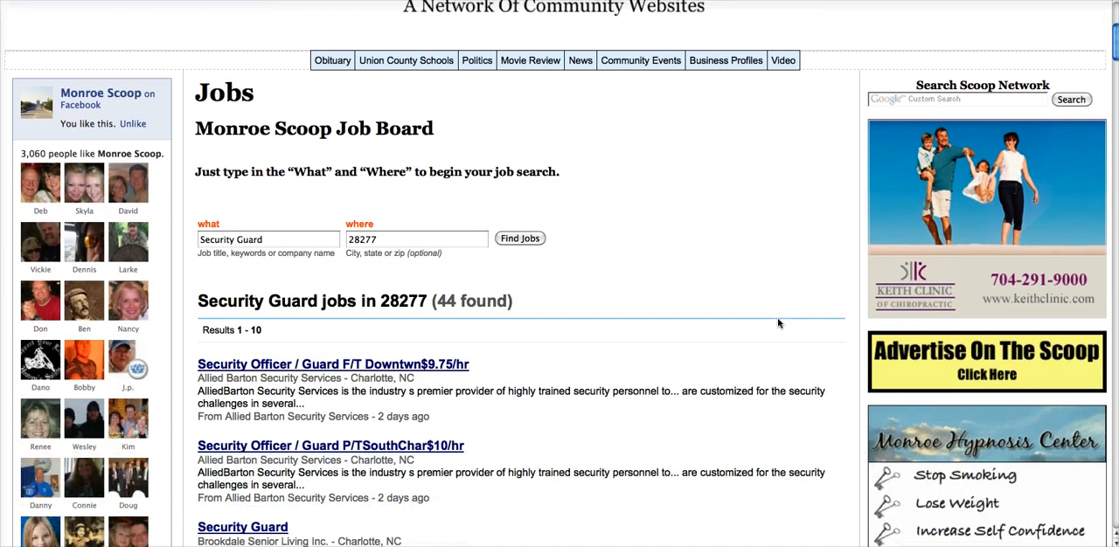
pyautogui.scroll(-3)
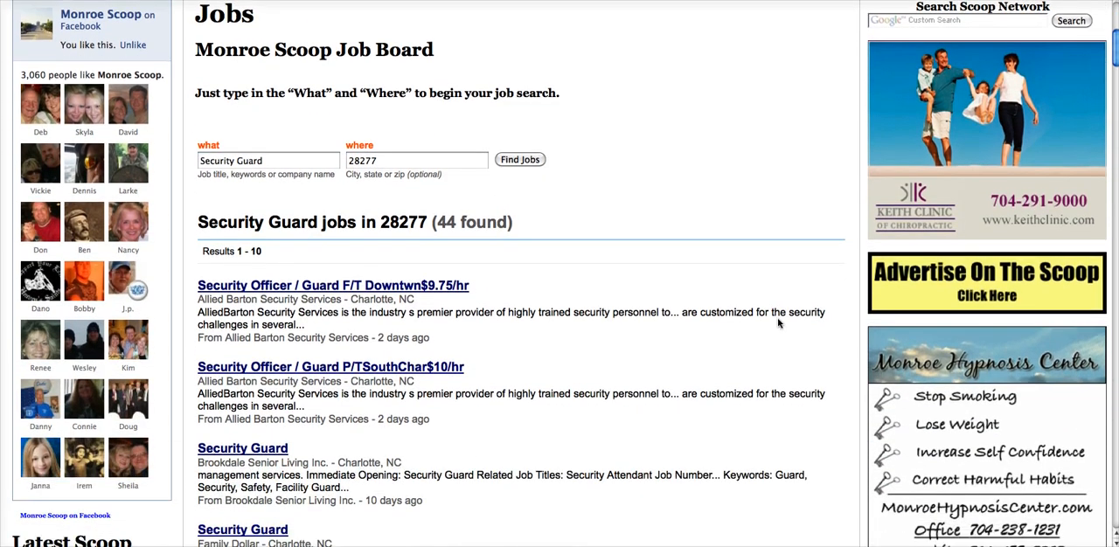
pyautogui.scroll(-3)
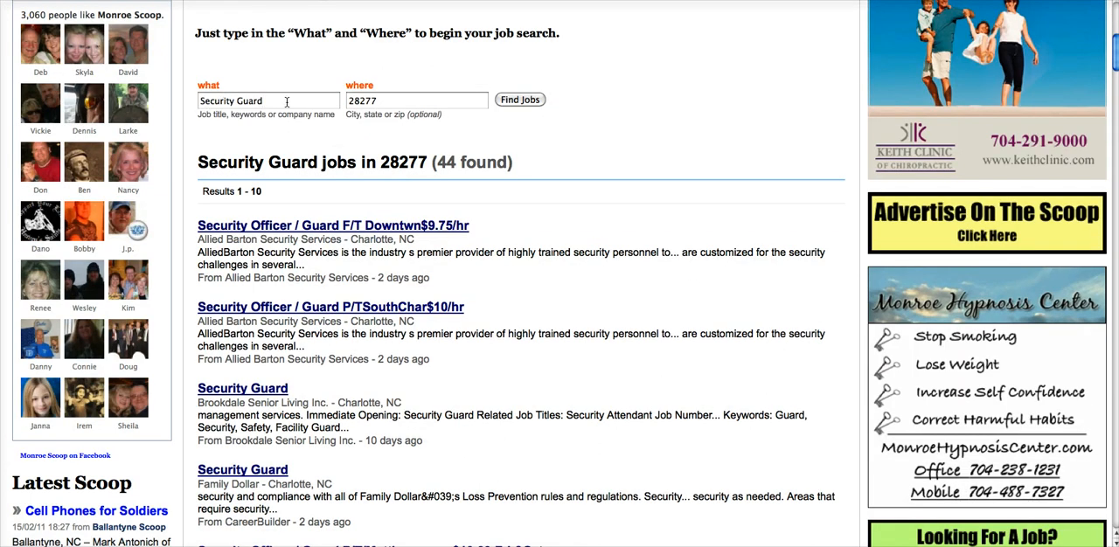
pyautogui.moveTo(708, 238)
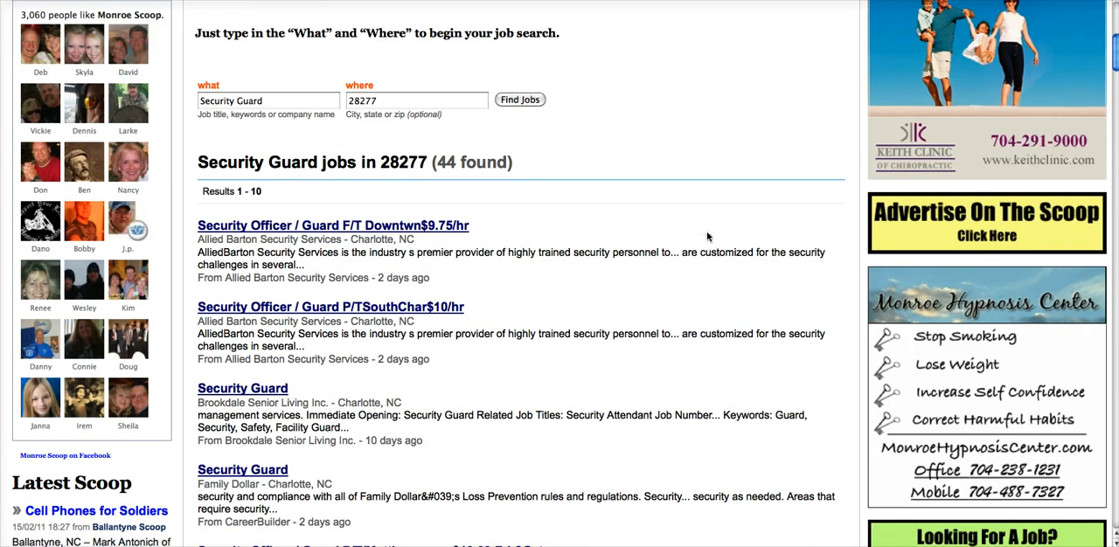
pyautogui.scroll(-3)
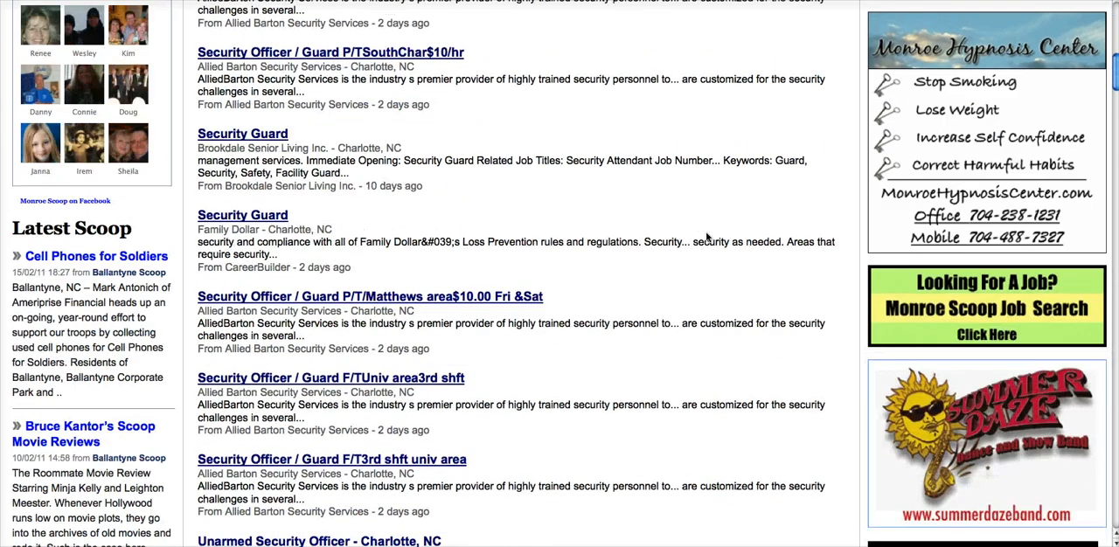
pyautogui.scroll(-3)
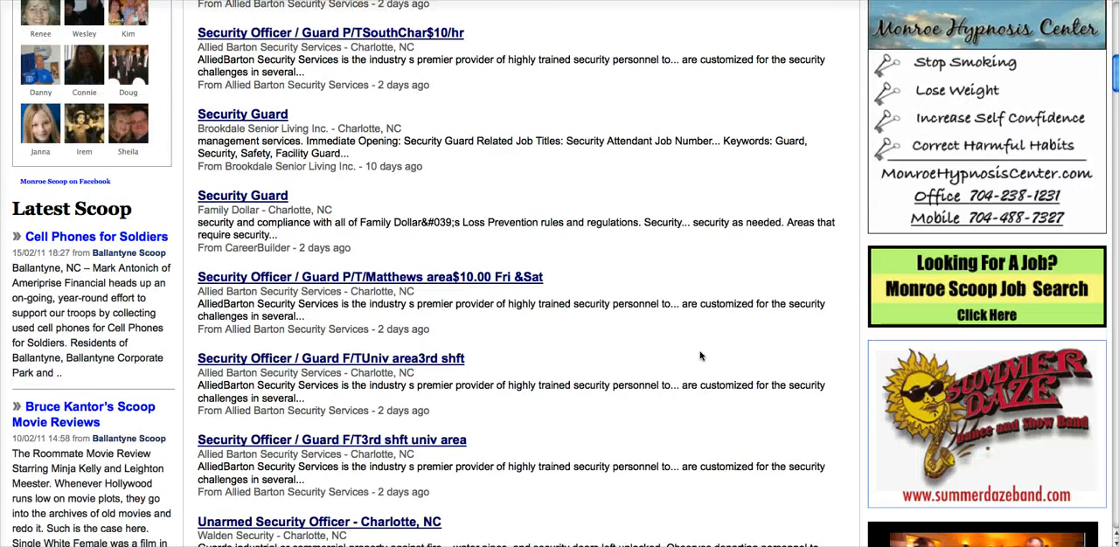
pyautogui.moveTo(790, 287)
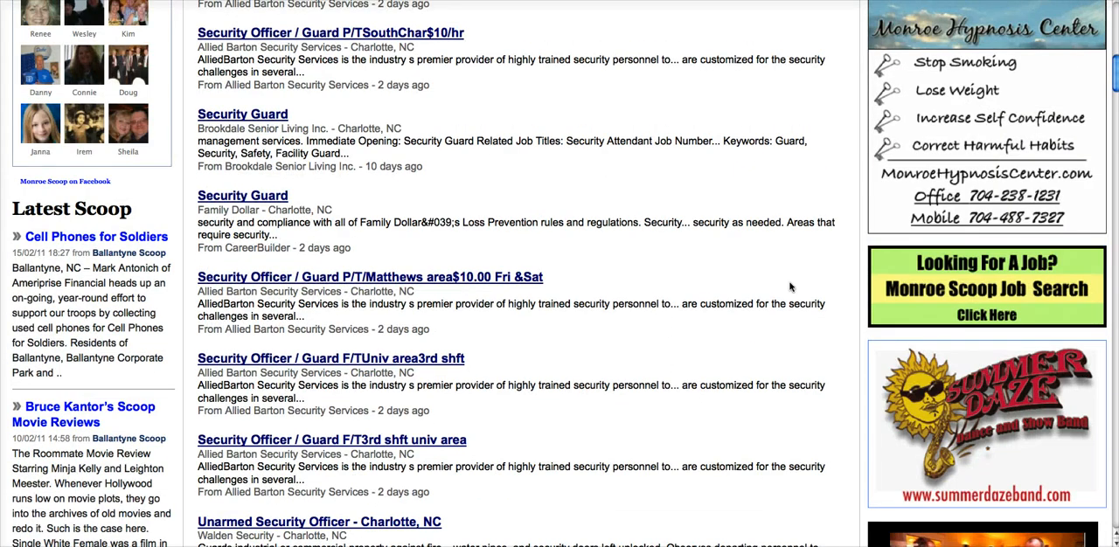
pyautogui.scroll(-3)
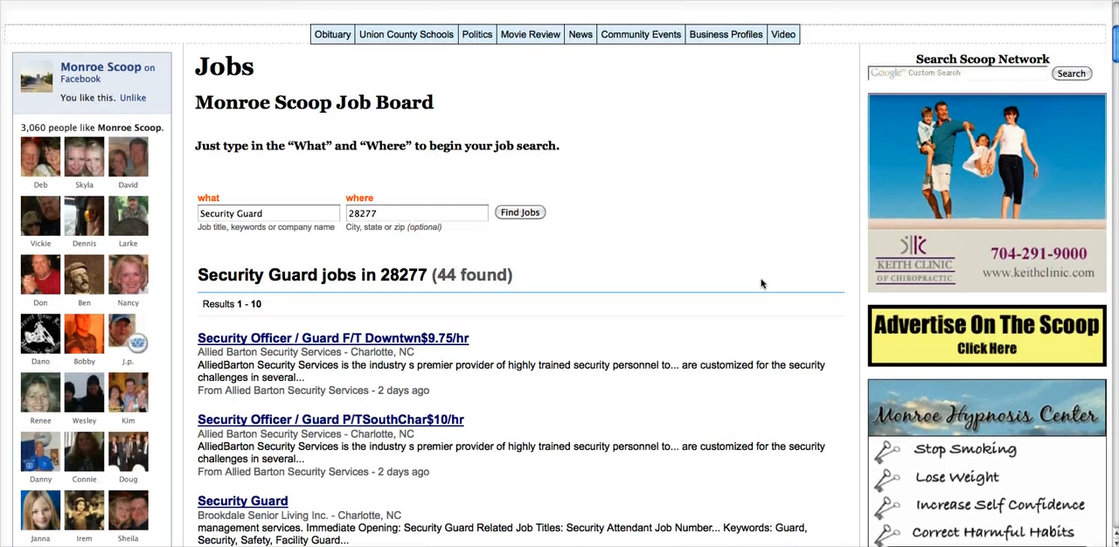
# Replace the 'Security Guard' keyword with 'graphic design', keeping 28277 as the location.
pyautogui.click(269, 214)
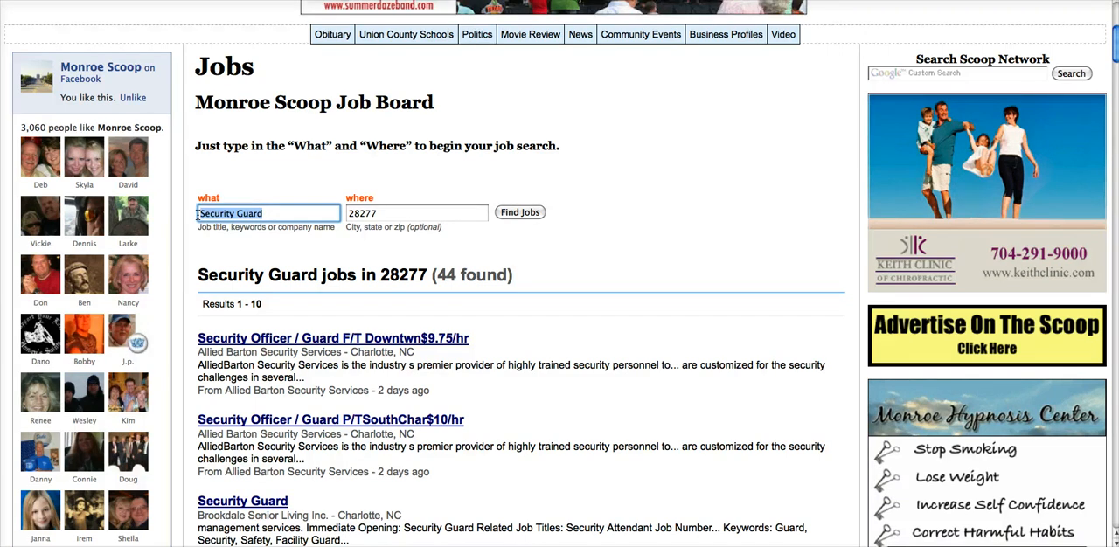
pyautogui.write('graphic design')
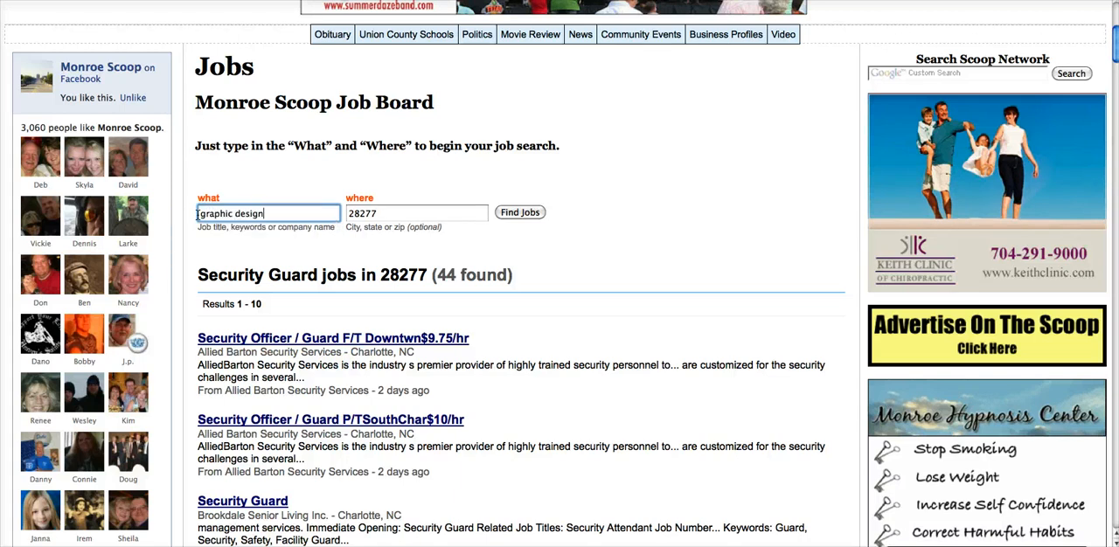
pyautogui.moveTo(519, 214)
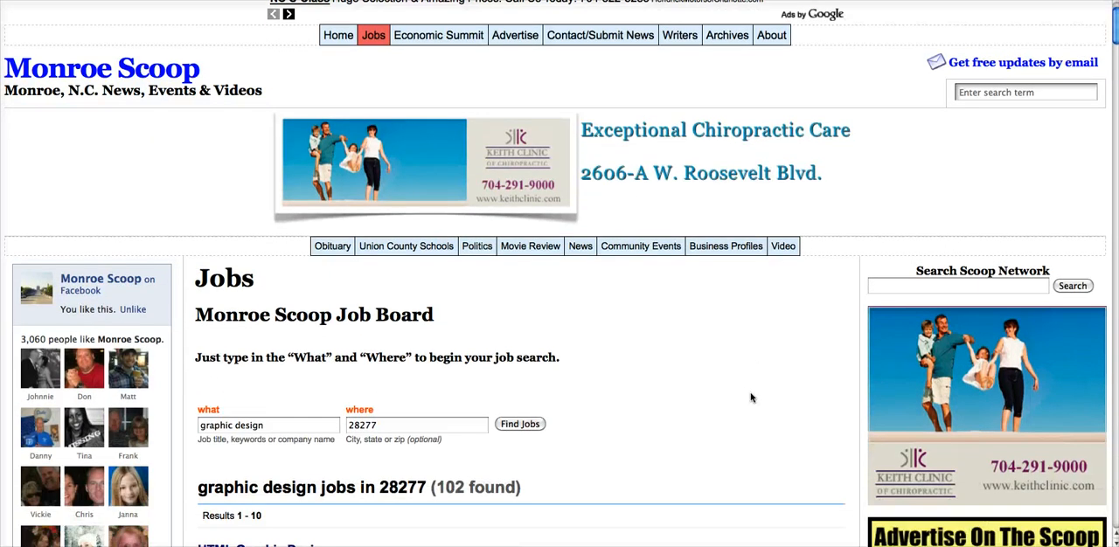
pyautogui.scroll(-3)
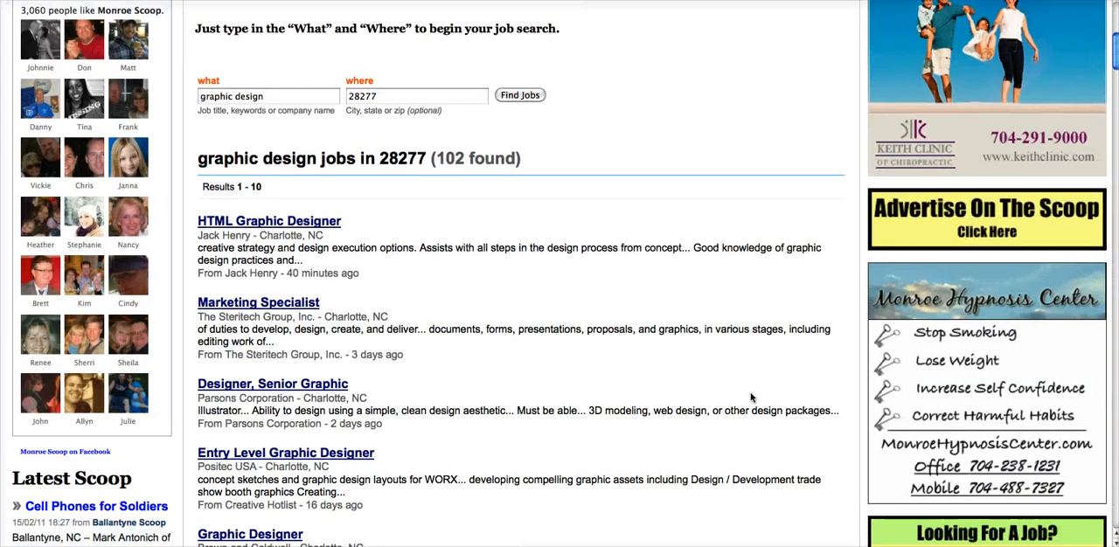
pyautogui.scroll(-3)
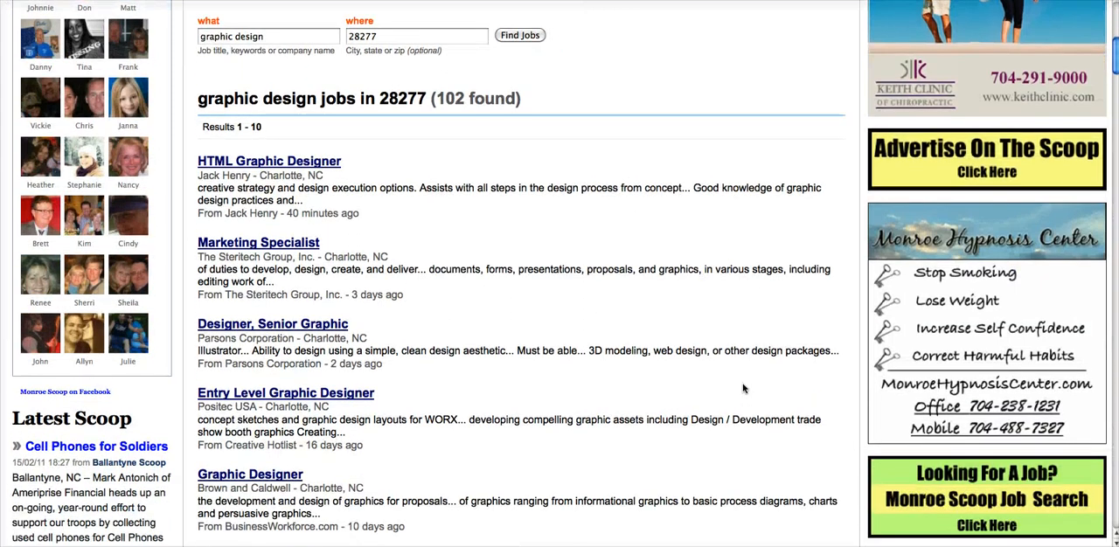
pyautogui.scroll(-3)
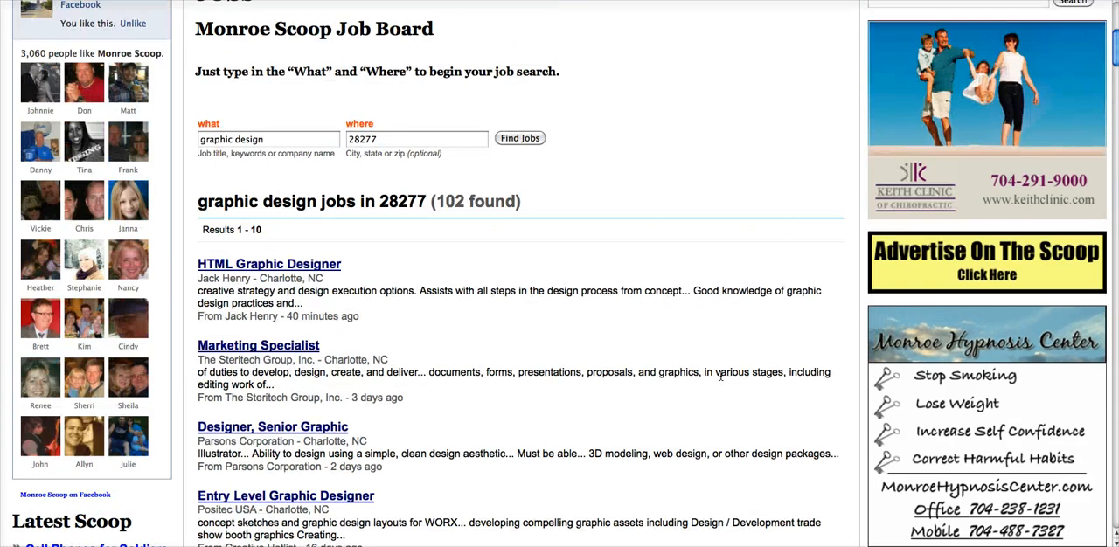
pyautogui.moveTo(673, 360)
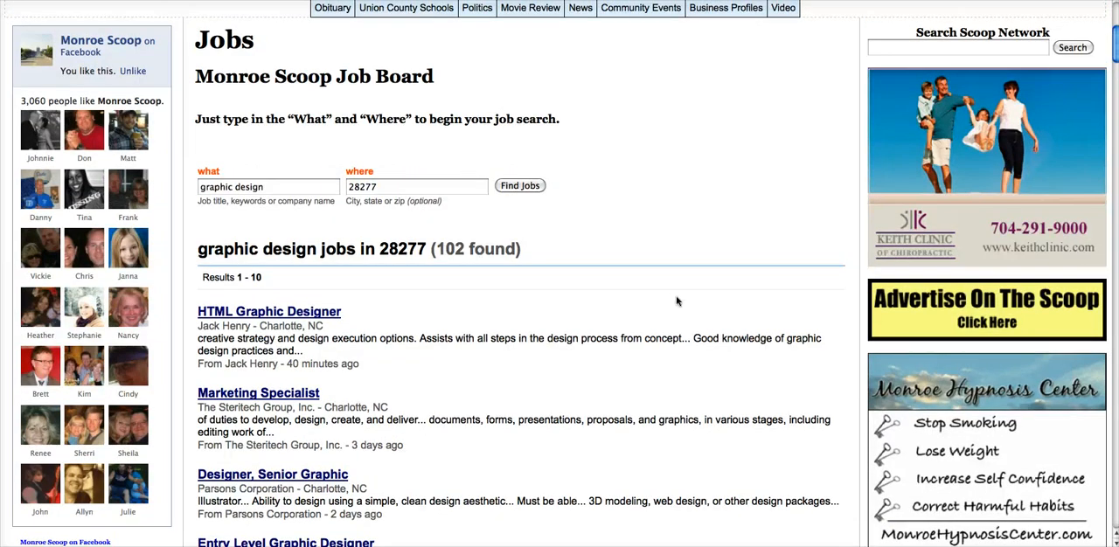
pyautogui.moveTo(743, 318)
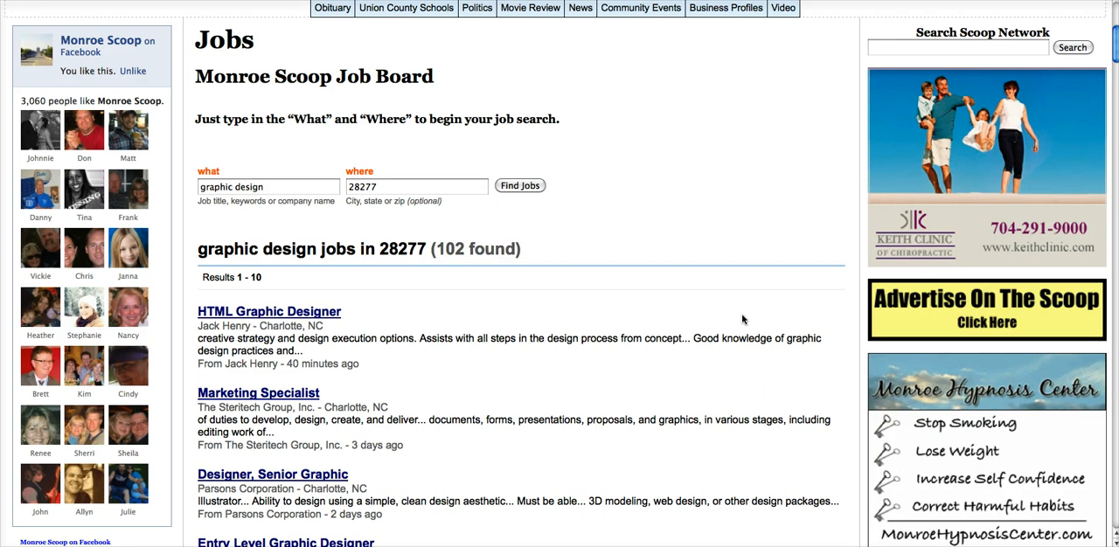
pyautogui.scroll(-3)
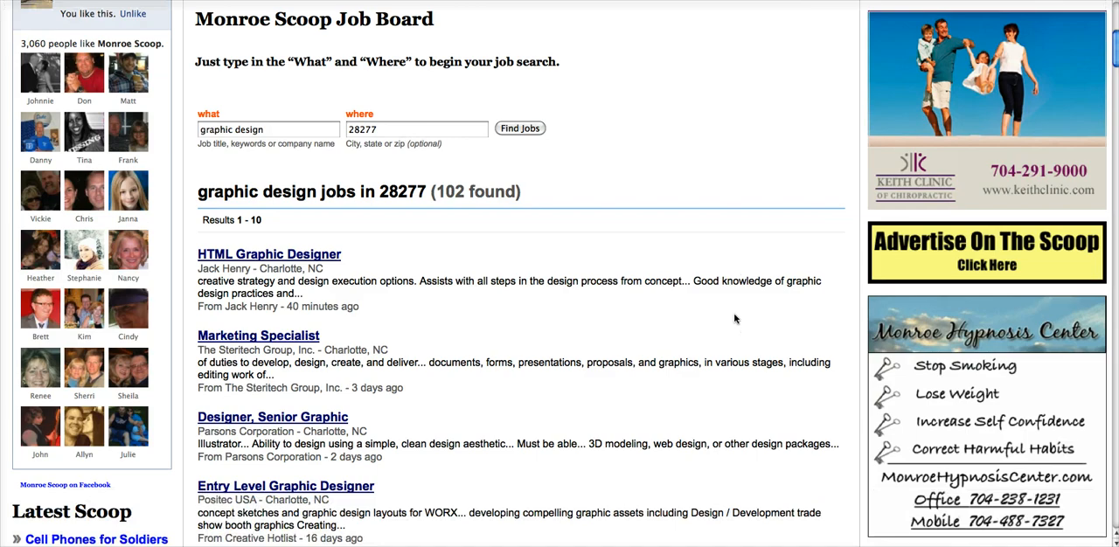
pyautogui.scroll(-3)
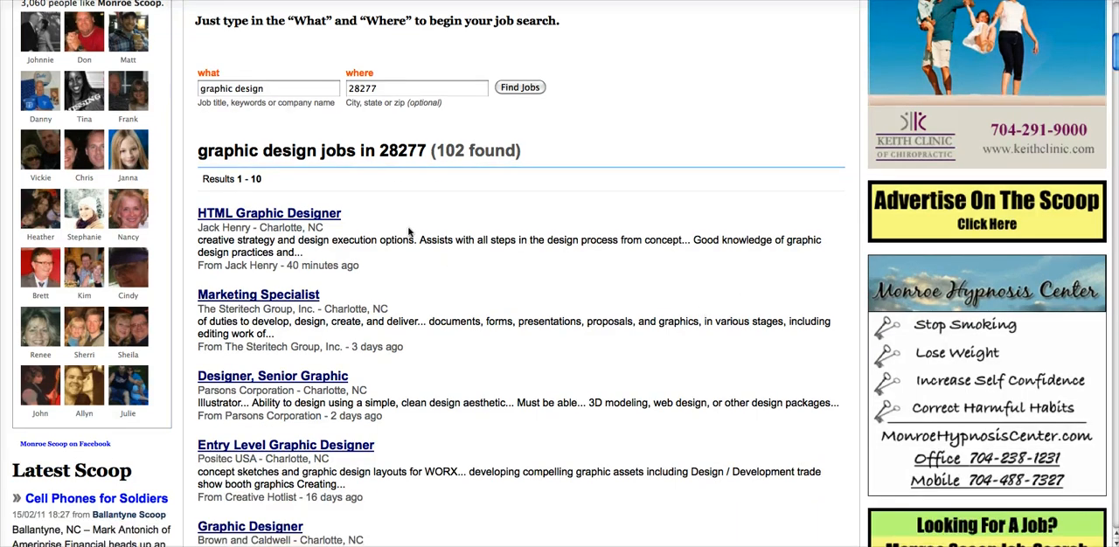
pyautogui.moveTo(745, 220)
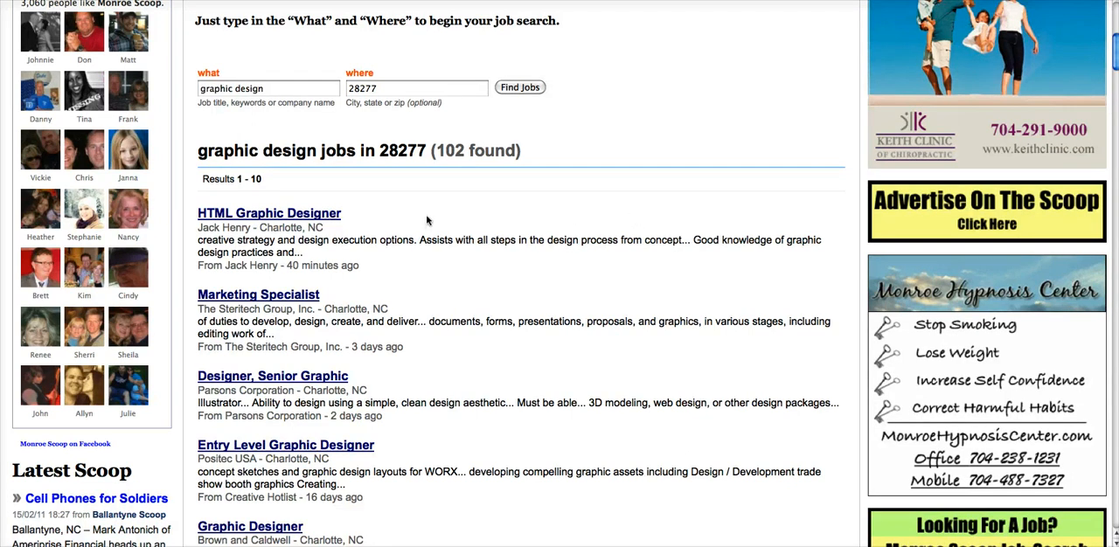
pyautogui.moveTo(761, 233)
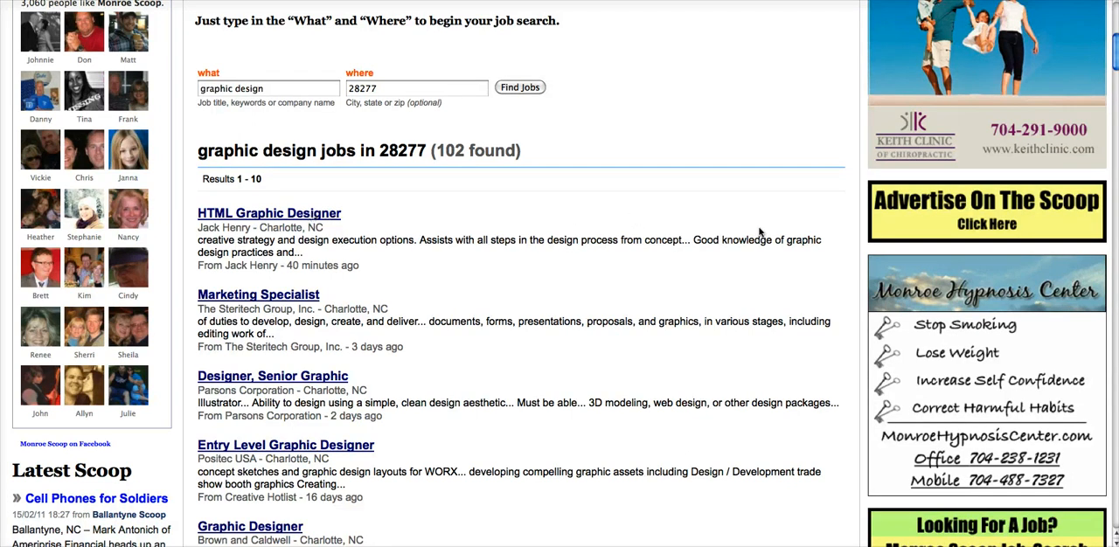
pyautogui.scroll(-3)
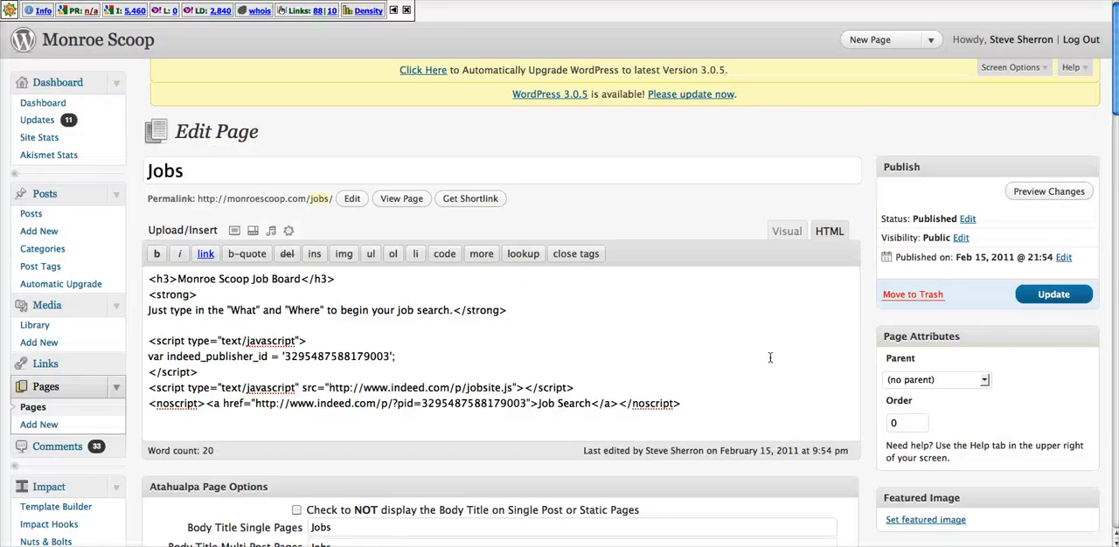
# Highlight the Indeed job board embed code in the page editor's HTML, then clear the selection.
pyautogui.scroll(-3)
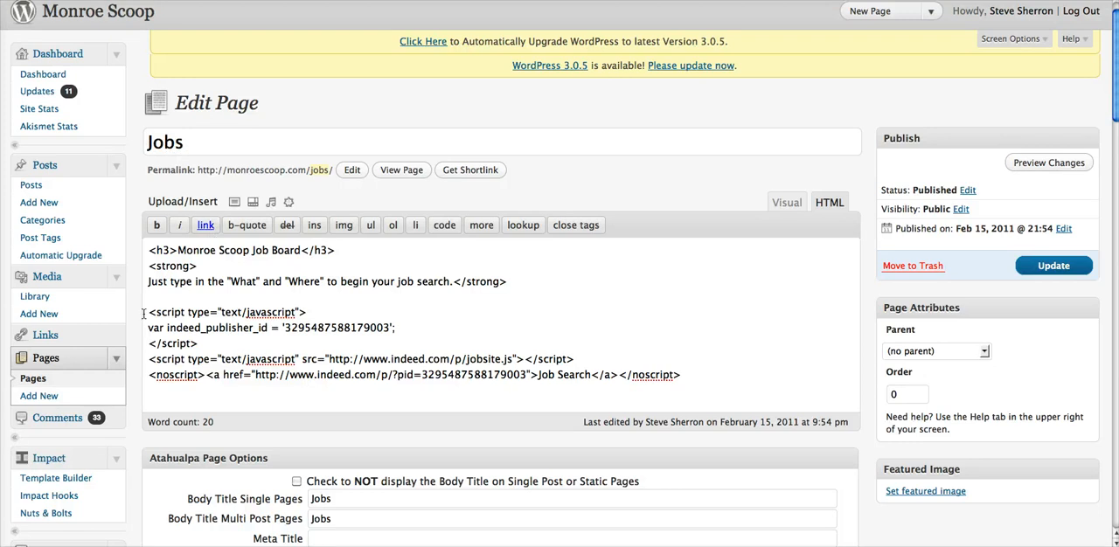
pyautogui.moveTo(149, 311); pyautogui.dragTo(682, 374)
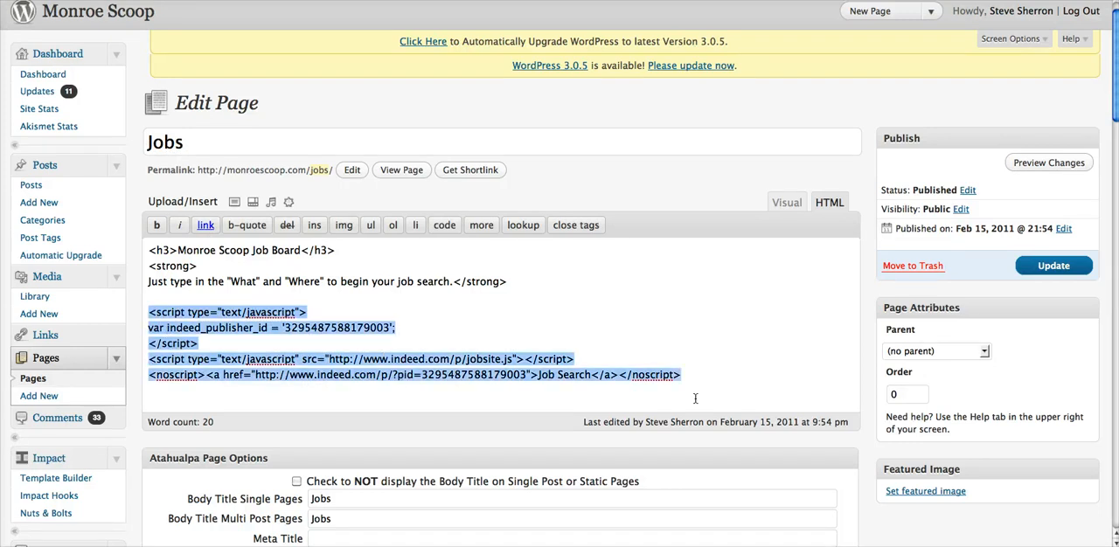
pyautogui.moveTo(757, 337)
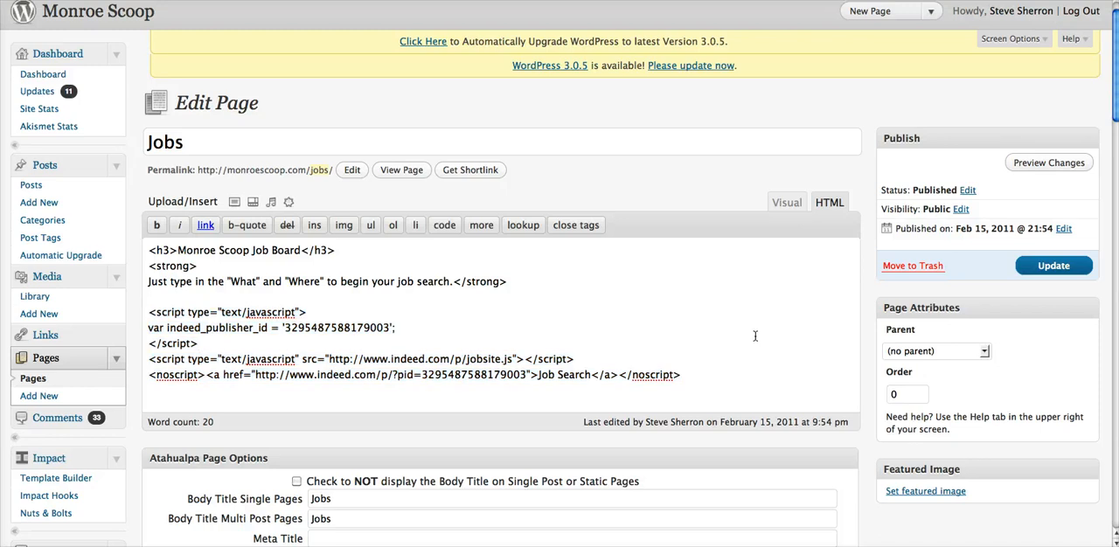
pyautogui.click(200, 343)
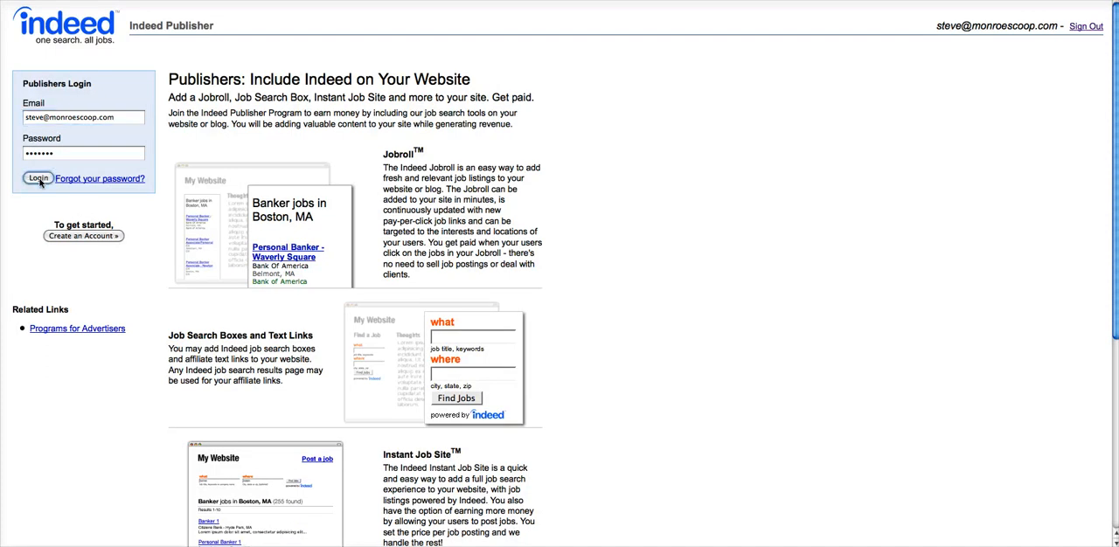
# Sign in to Indeed Publisher to reach the February 2011 earnings report totaling $1.88.
pyautogui.click(39, 178)
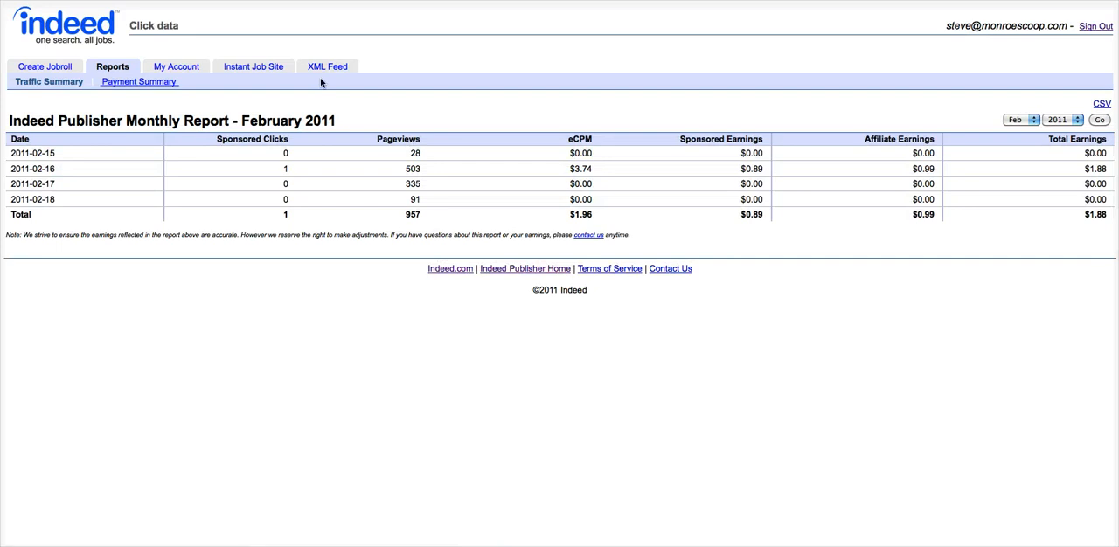
pyautogui.moveTo(49, 155)
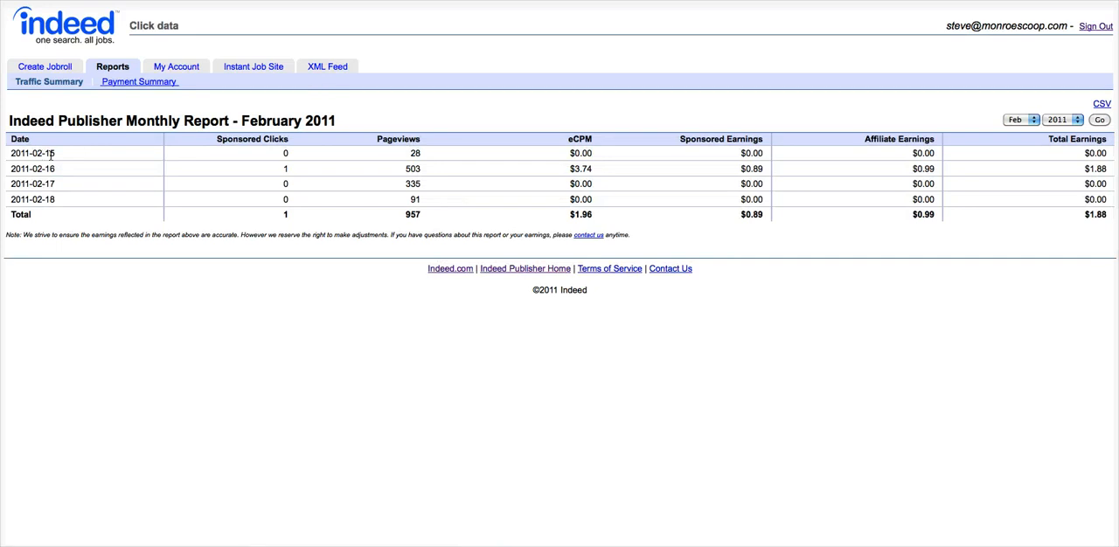
pyautogui.moveTo(444, 140)
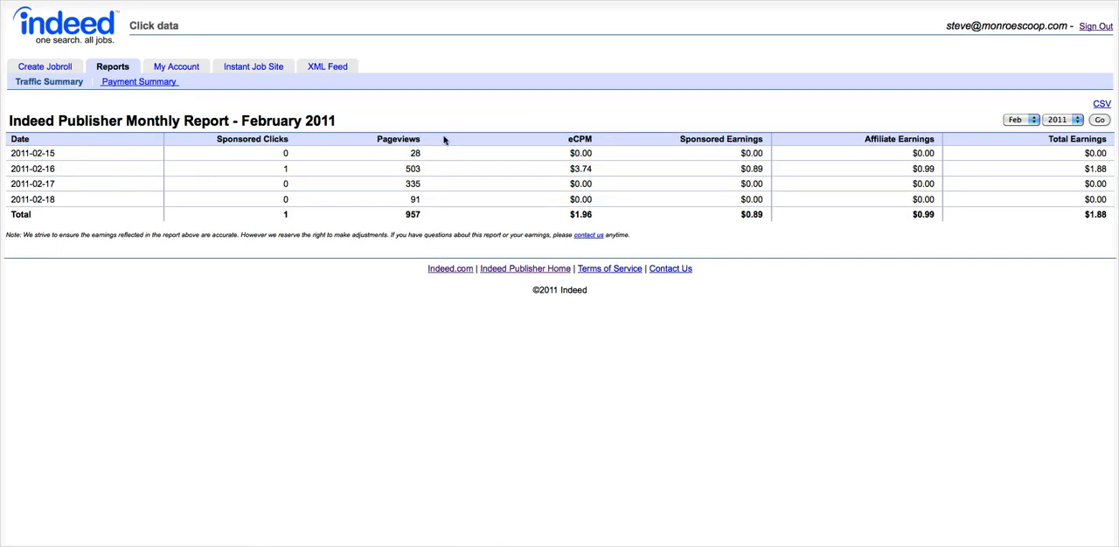
pyautogui.moveTo(455, 150)
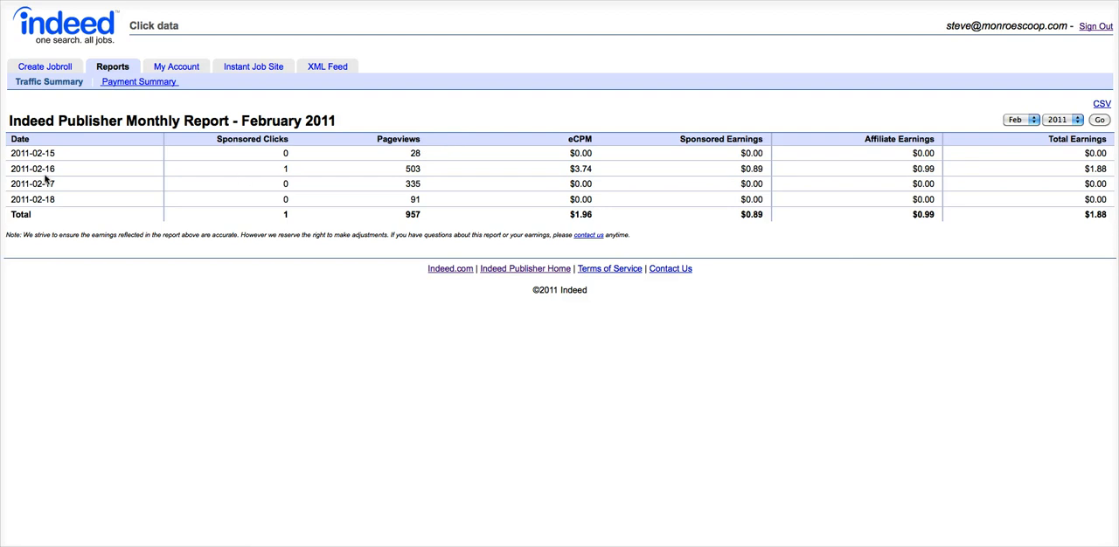
pyautogui.moveTo(451, 391)
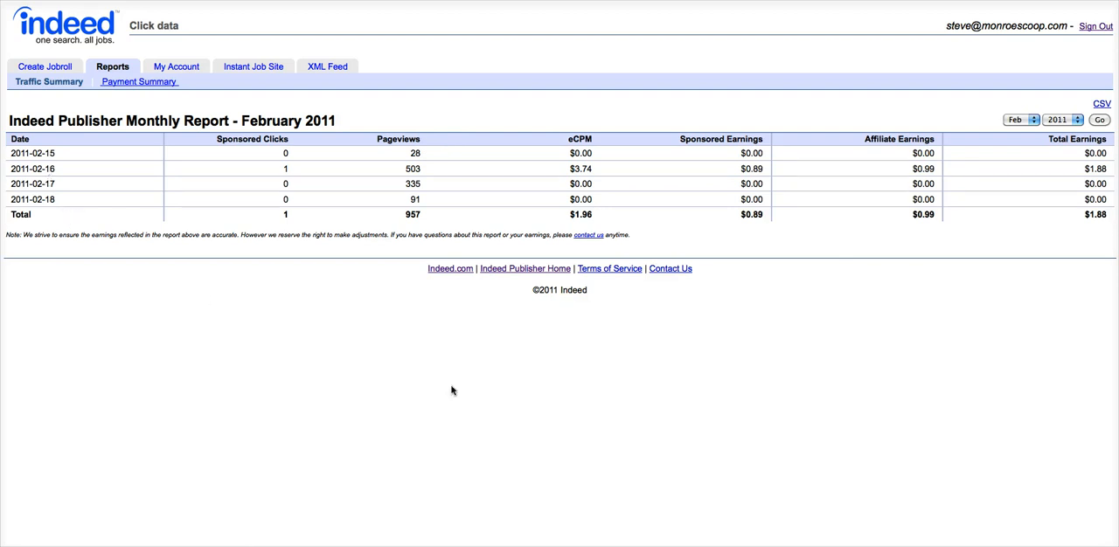
pyautogui.moveTo(412, 216)
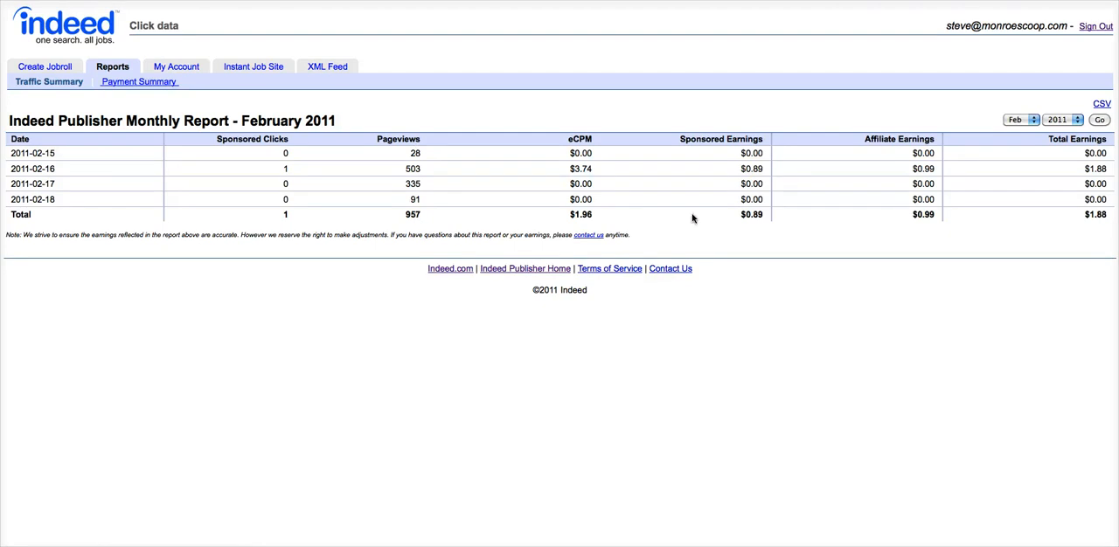
pyautogui.moveTo(731, 239)
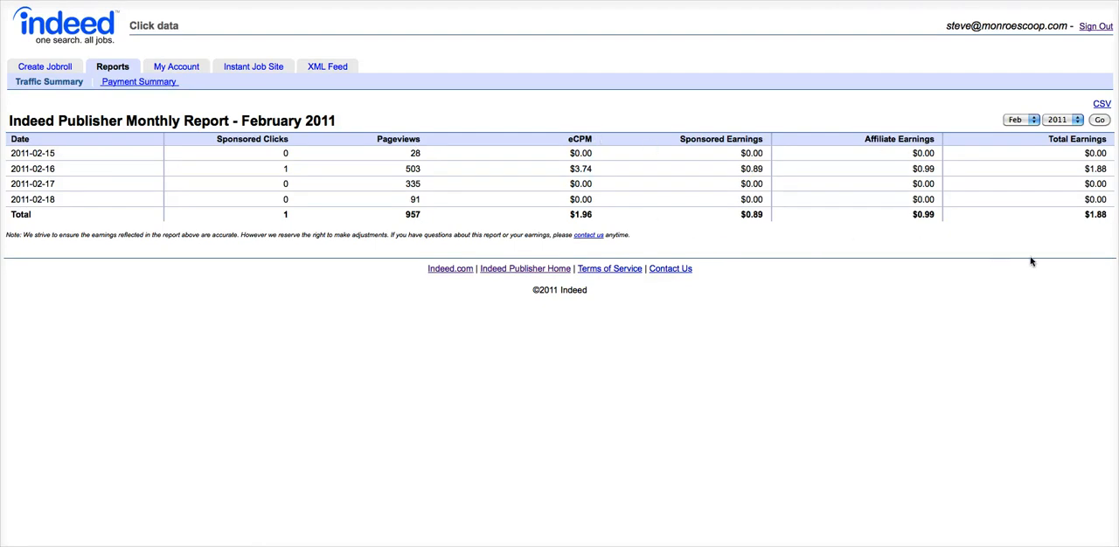
pyautogui.moveTo(1091, 227)
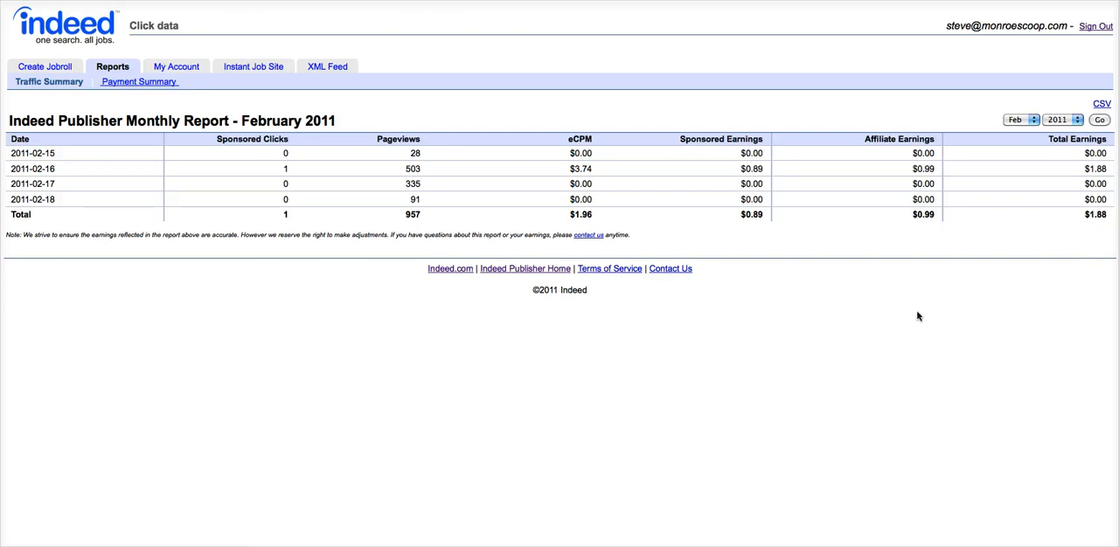
pyautogui.moveTo(902, 320)
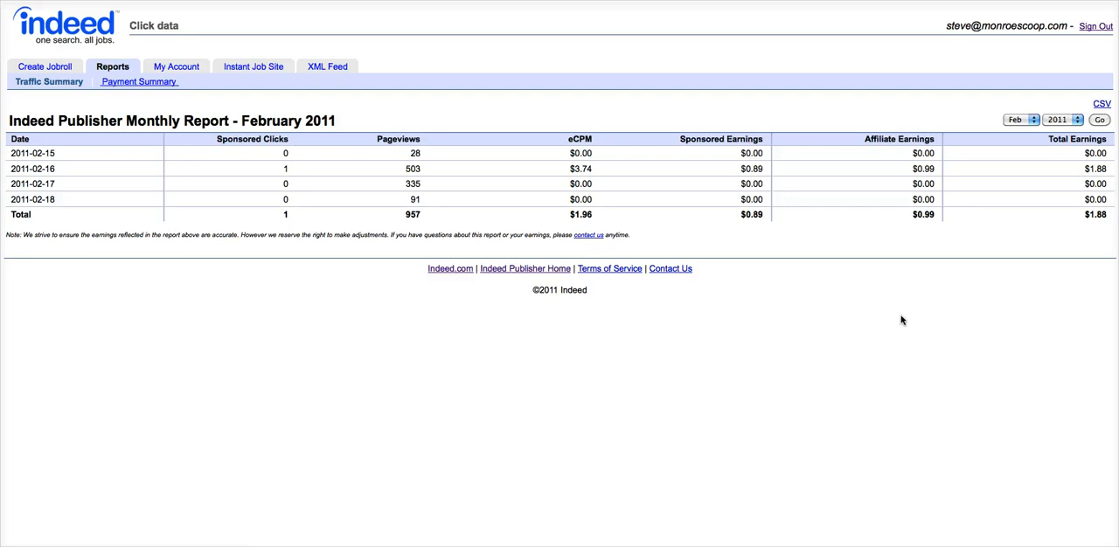
pyautogui.moveTo(741, 28)
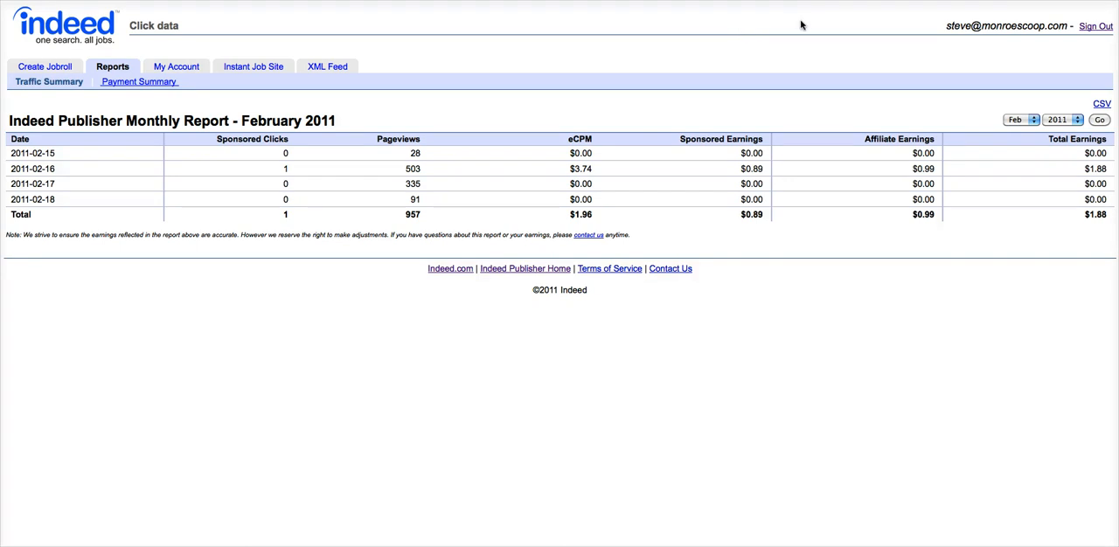
pyautogui.moveTo(749, 25)
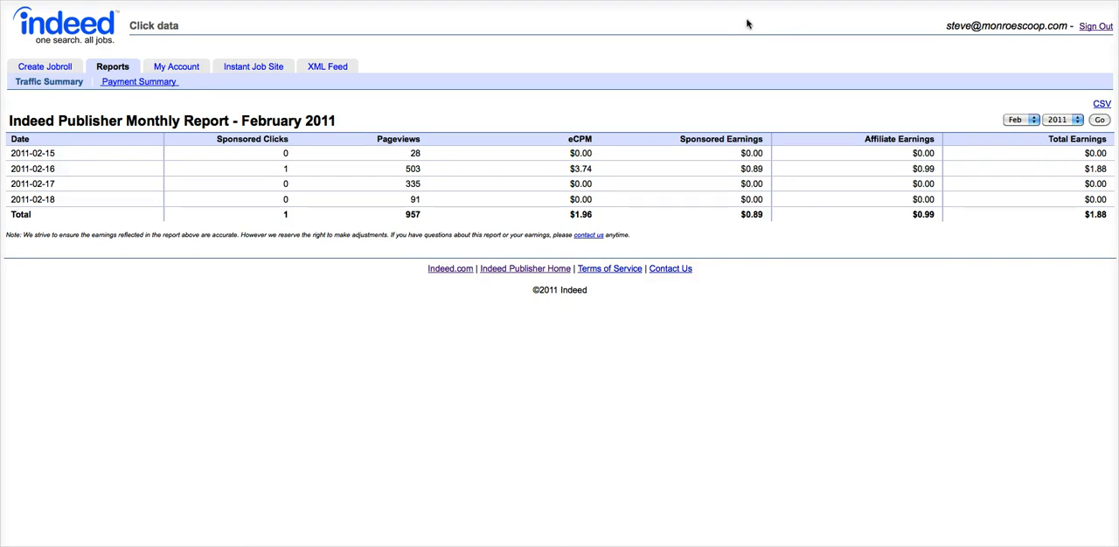
pyautogui.moveTo(890, 14)
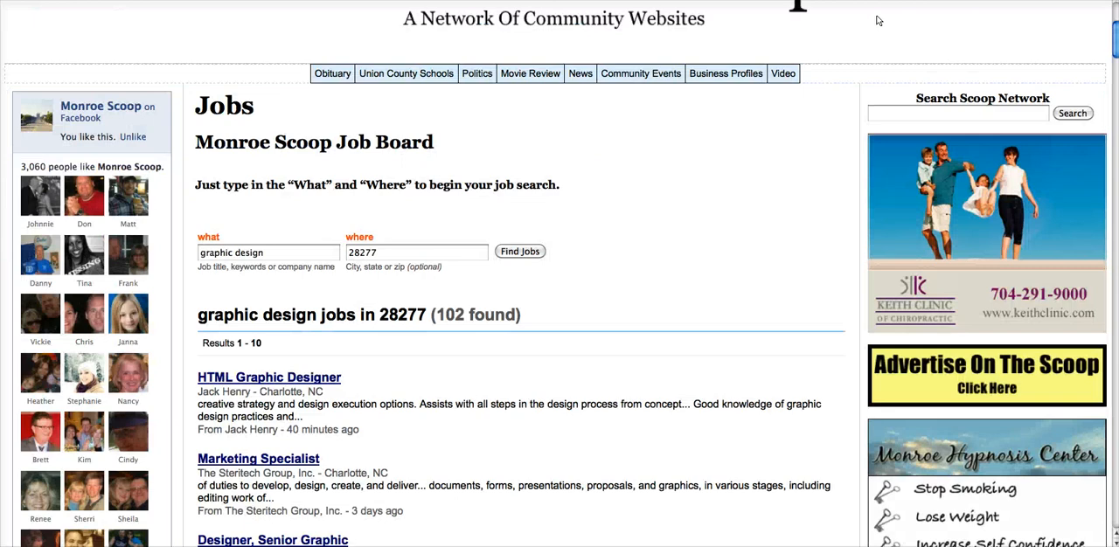
# Scroll through the 102 graphic design job listings for 28277 on the Jobs page.
pyautogui.scroll(-3)
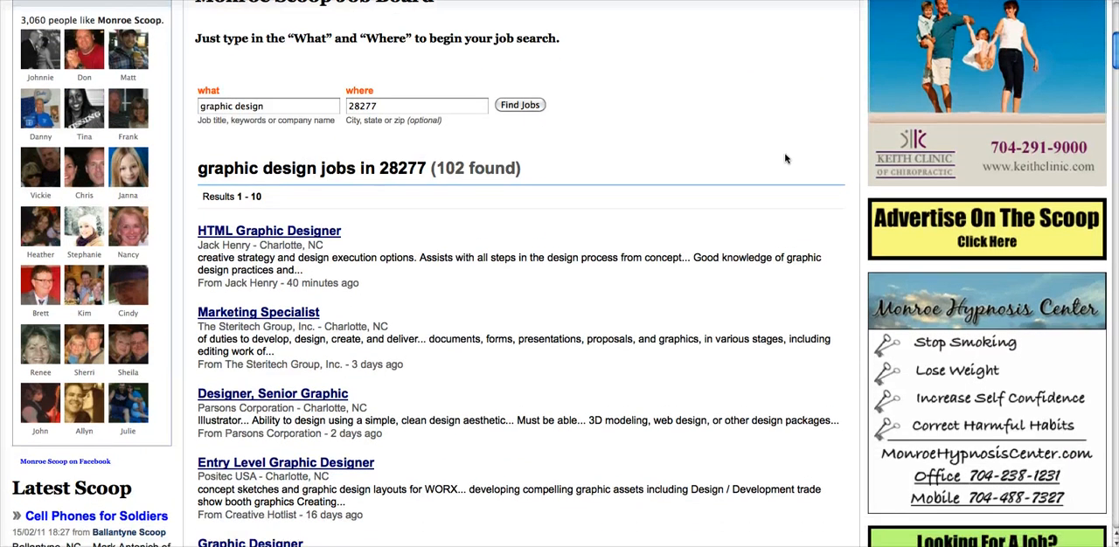
pyautogui.scroll(-3)
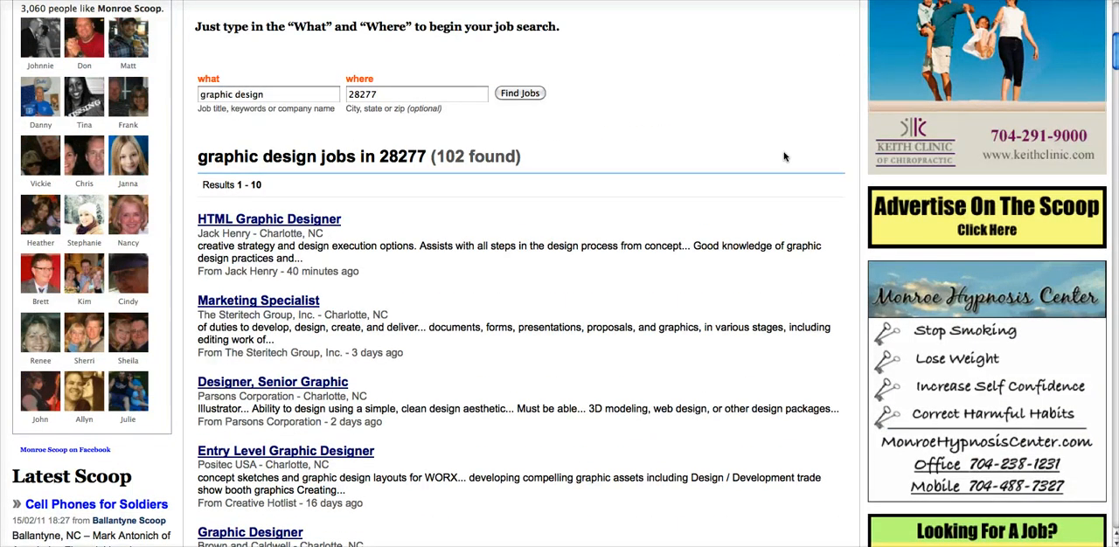
pyautogui.moveTo(784, 155)
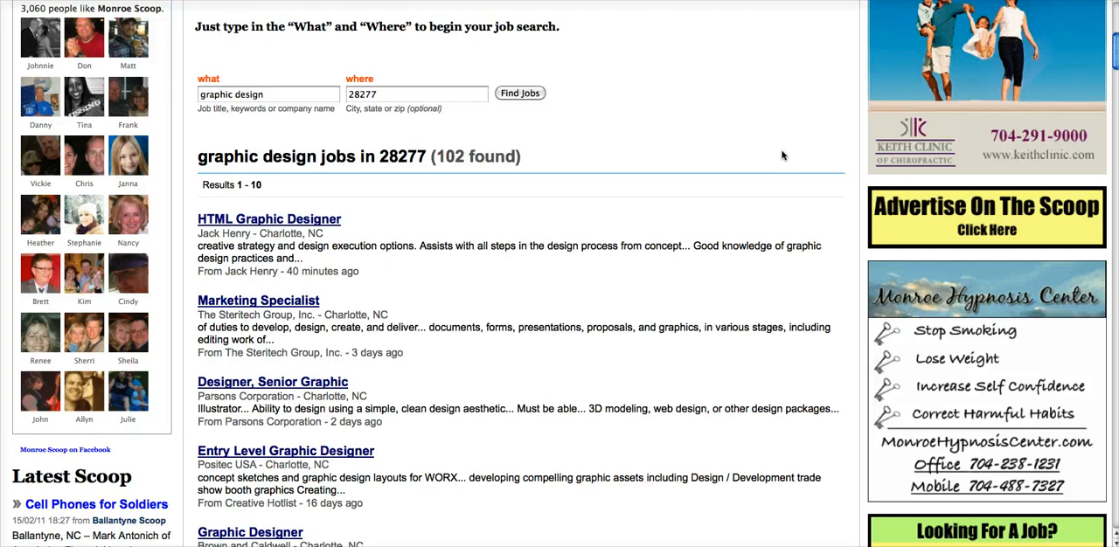